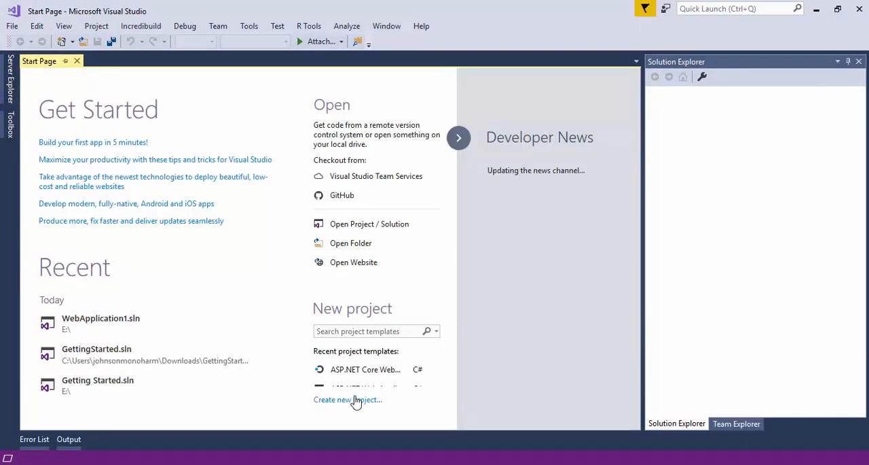
Create the GettingStarted ASP.NET Core Web Application on drive E with the Model-View-Controller template.
{"action": "left_click", "coordinate": [348, 400]}
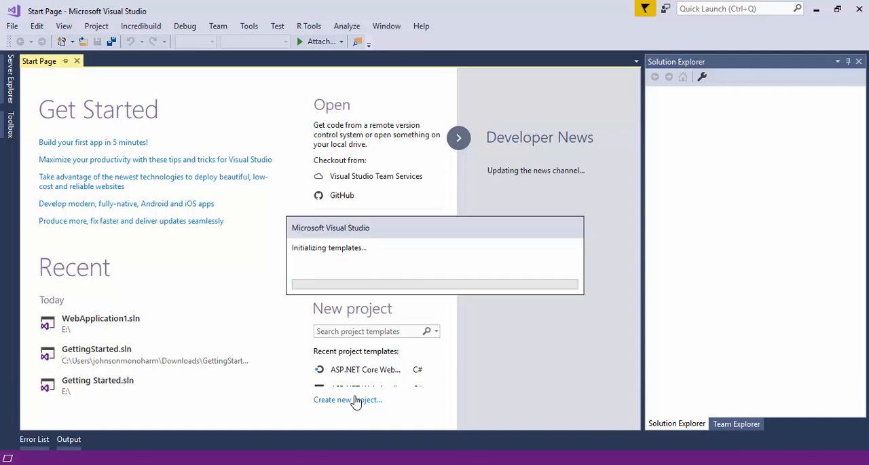
{"action": "left_click", "coordinate": [347, 399]}
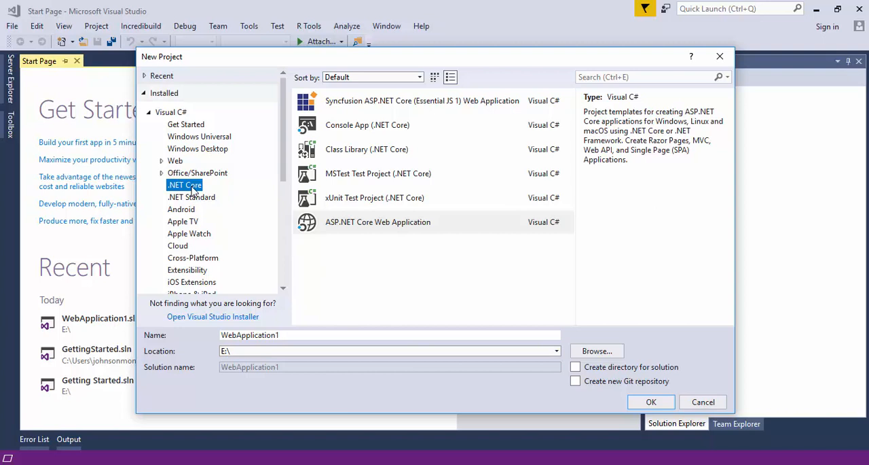
{"action": "left_click", "coordinate": [378, 222]}
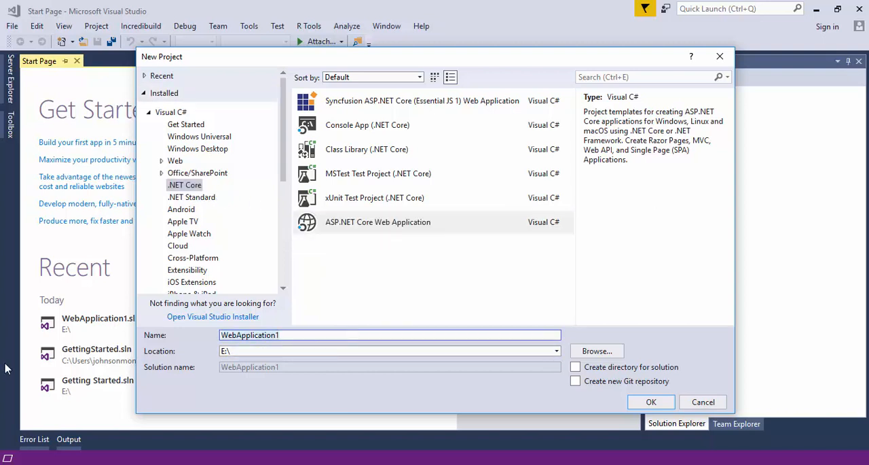
{"action": "type", "text": "G"}
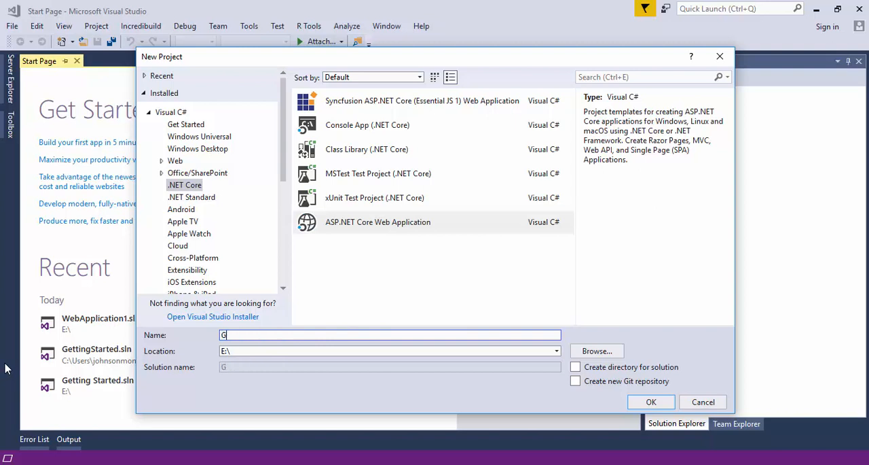
{"action": "type", "text": "ettingStarte"}
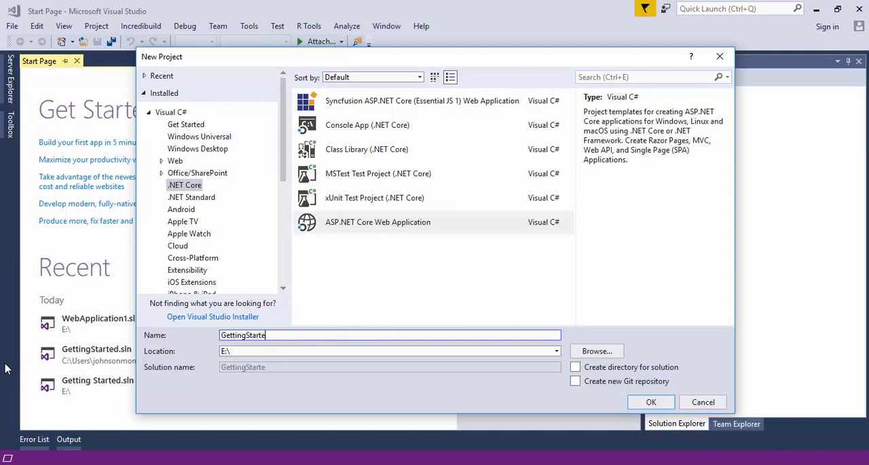
{"action": "type", "text": "d"}
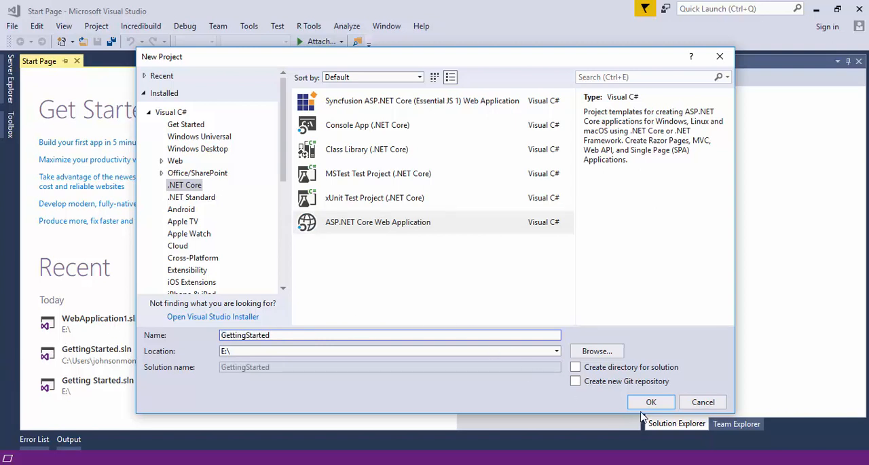
{"action": "left_click", "coordinate": [703, 402]}
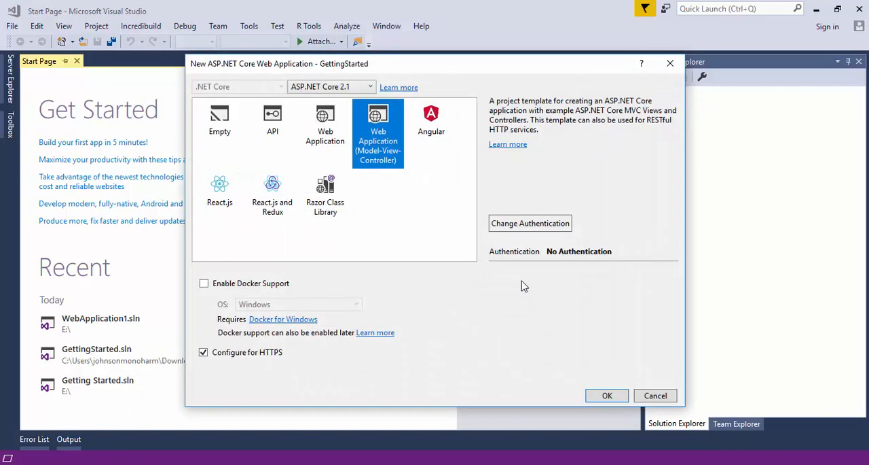
{"action": "mouse_move", "coordinate": [378, 129]}
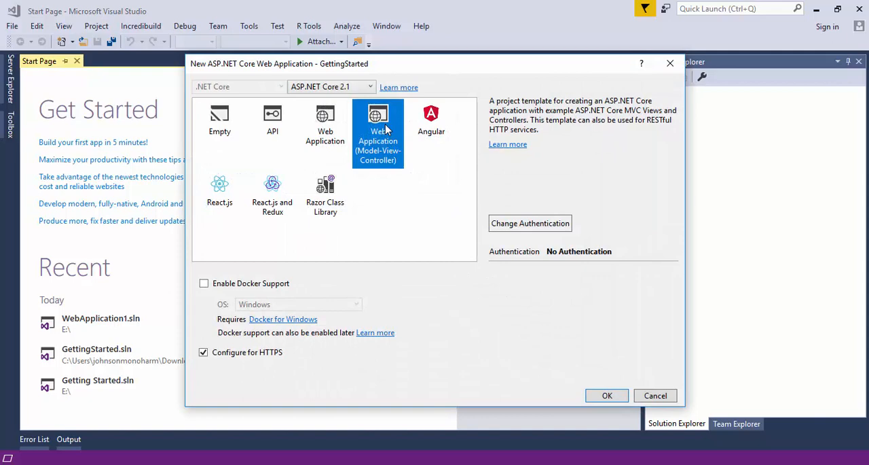
{"action": "mouse_move", "coordinate": [590, 362]}
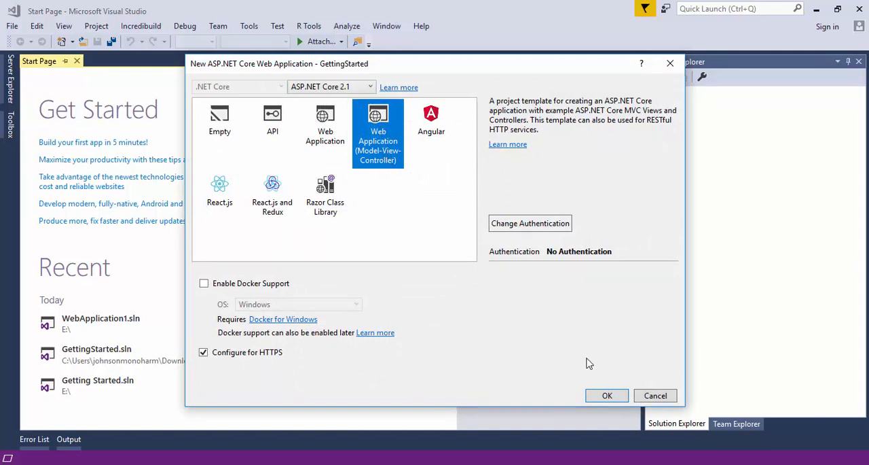
{"action": "left_click", "coordinate": [607, 395]}
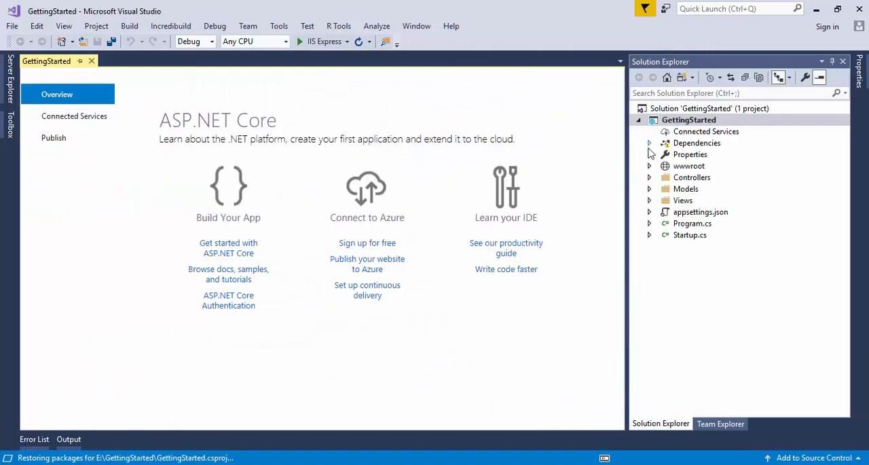
Open Manage NuGet Packages from the GettingStarted project's context menu in Solution Explorer.
{"action": "left_click", "coordinate": [649, 143]}
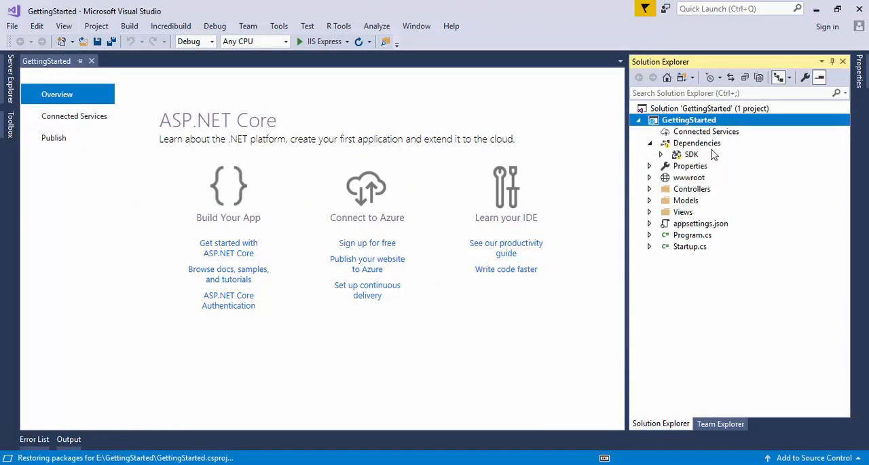
{"action": "left_click", "coordinate": [698, 142]}
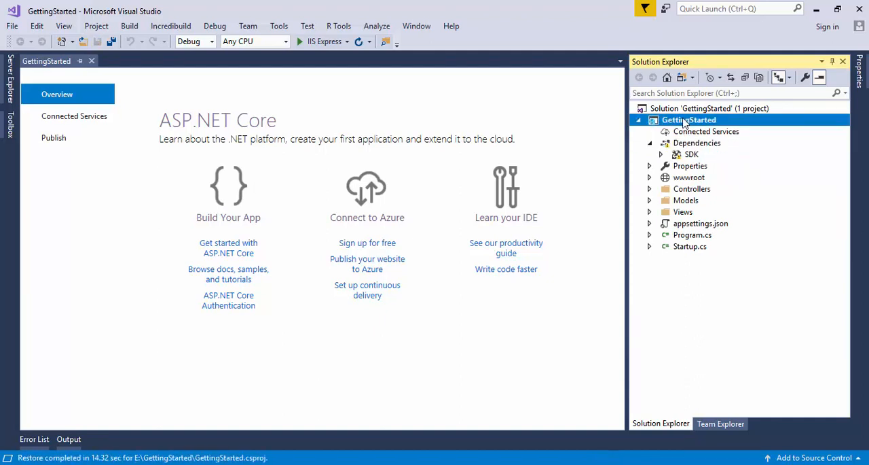
{"action": "right_click", "coordinate": [686, 119]}
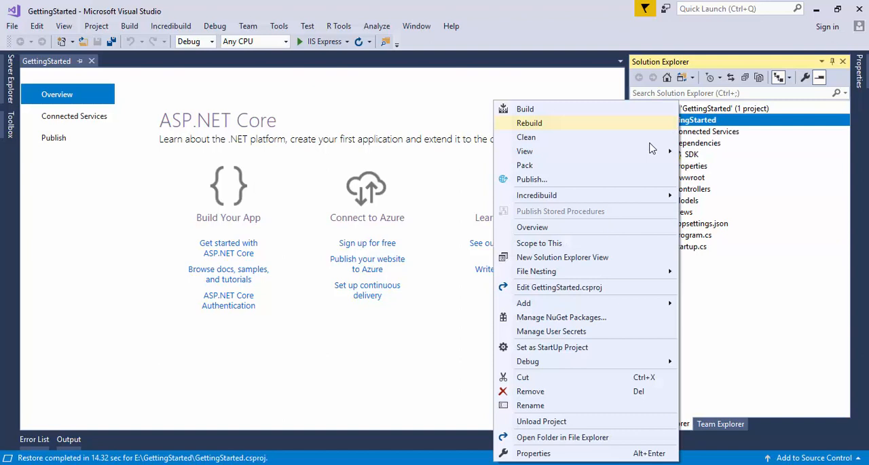
{"action": "left_click", "coordinate": [563, 322]}
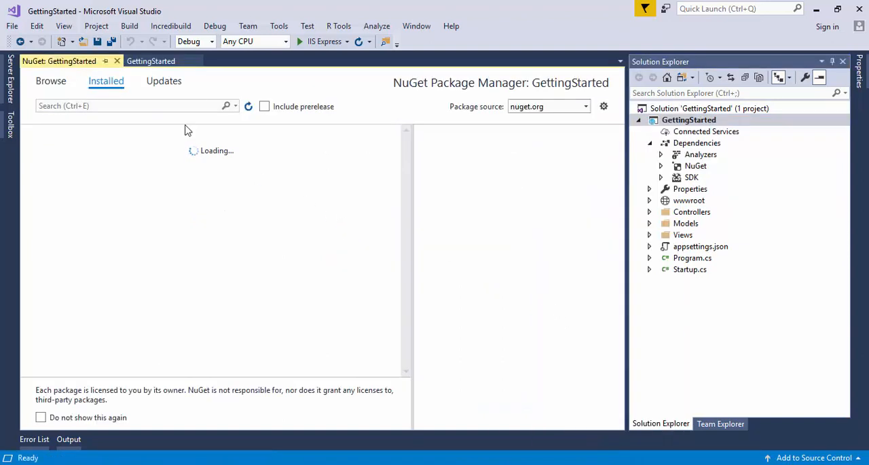
Search 'syncf' and install Syncfusion.XlsIO.Net.Core 16.4.0.44 with its Compression and Licensing dependencies.
{"action": "left_click", "coordinate": [50, 81]}
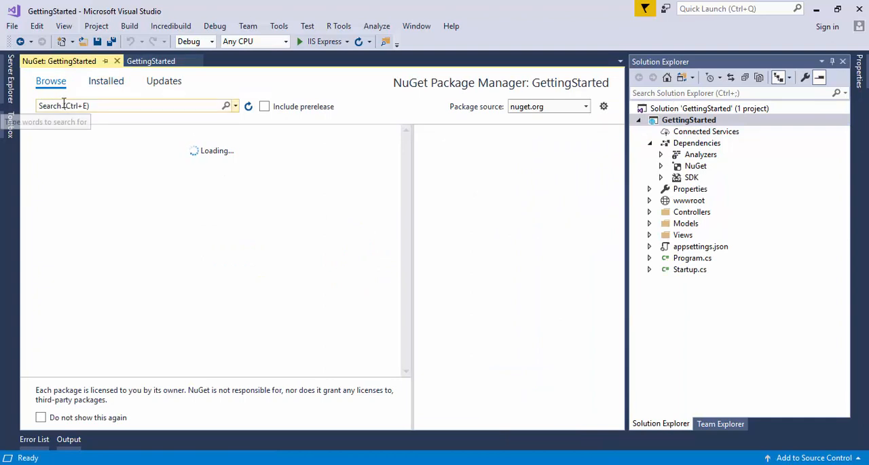
{"action": "type", "text": "syncfusion.xlsio"}
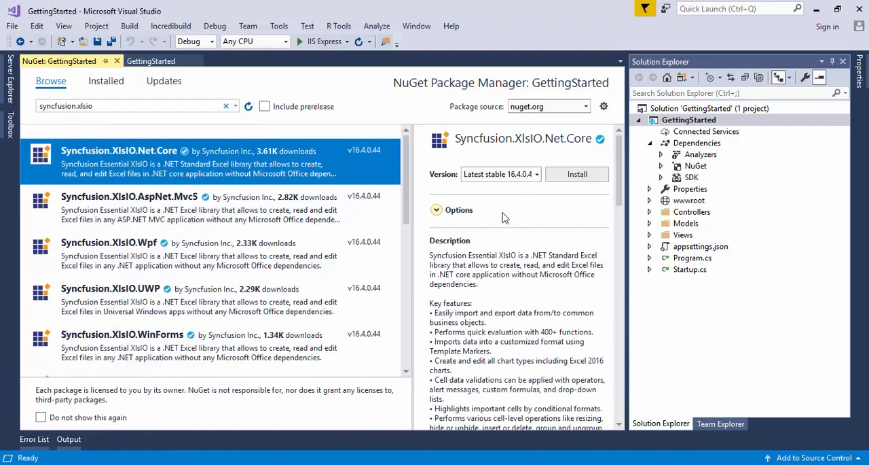
{"action": "left_click", "coordinate": [577, 173]}
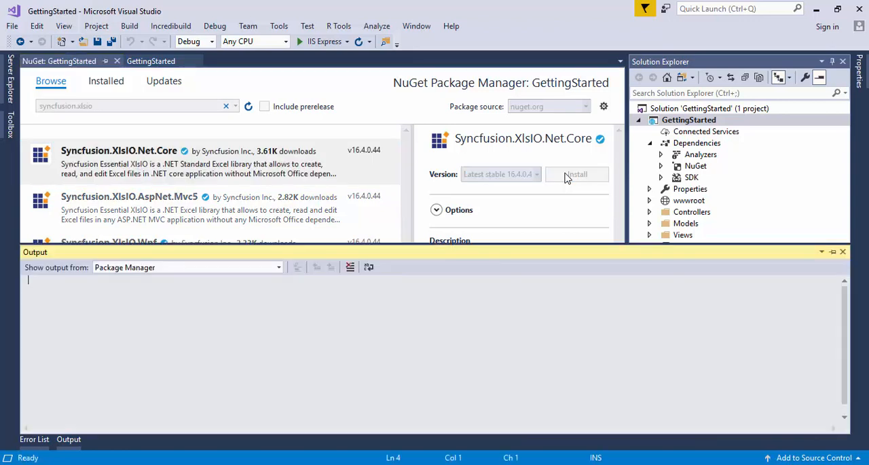
{"action": "left_click", "coordinate": [576, 174]}
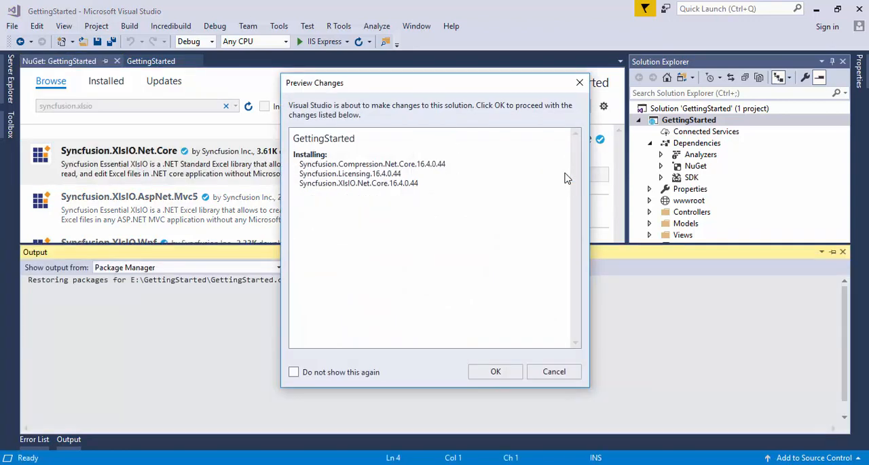
{"action": "mouse_move", "coordinate": [434, 194]}
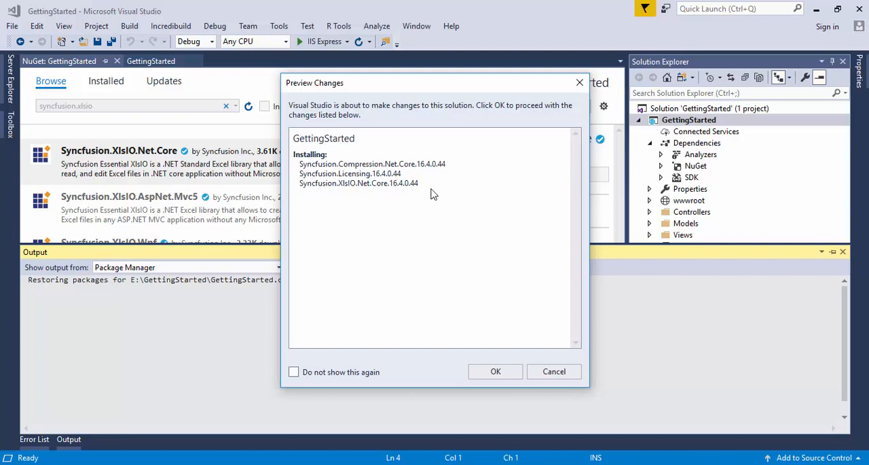
{"action": "mouse_move", "coordinate": [396, 207]}
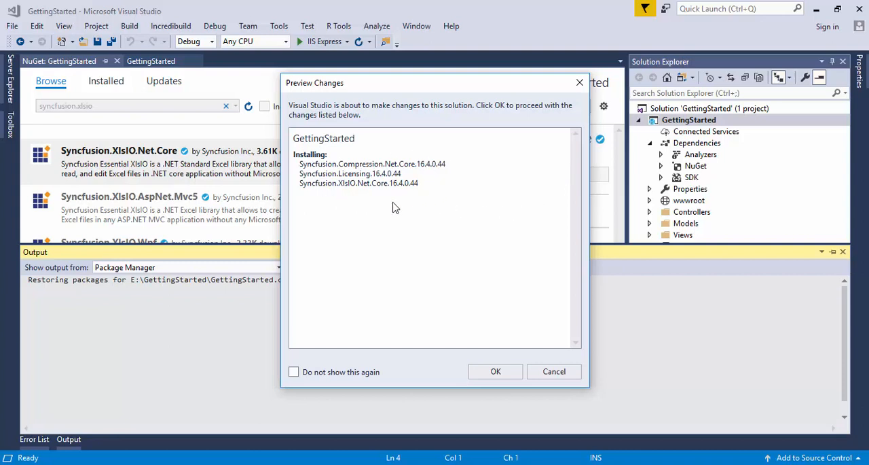
{"action": "mouse_move", "coordinate": [432, 181]}
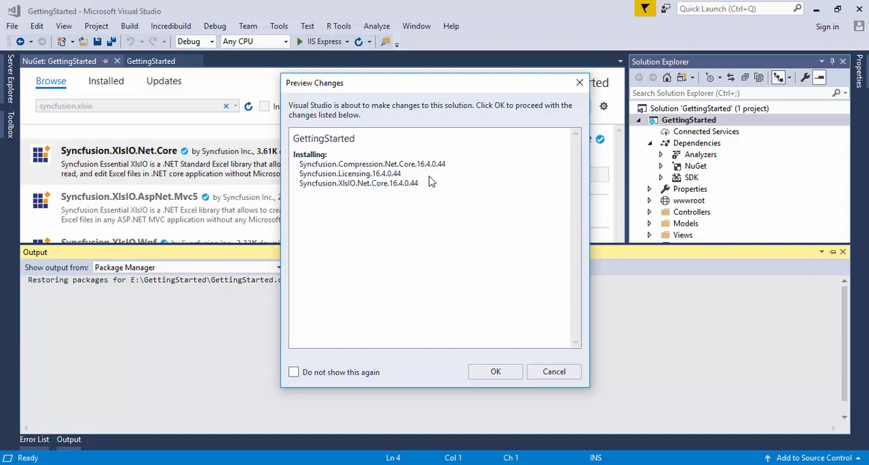
{"action": "mouse_move", "coordinate": [358, 190]}
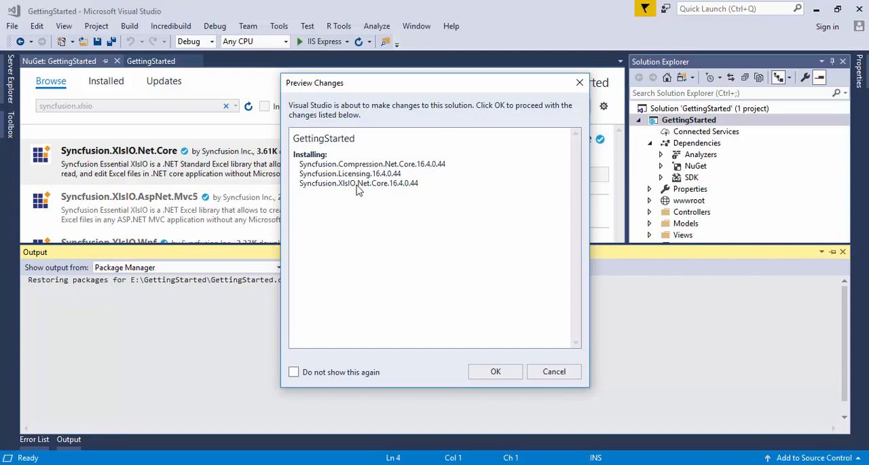
{"action": "mouse_move", "coordinate": [465, 185]}
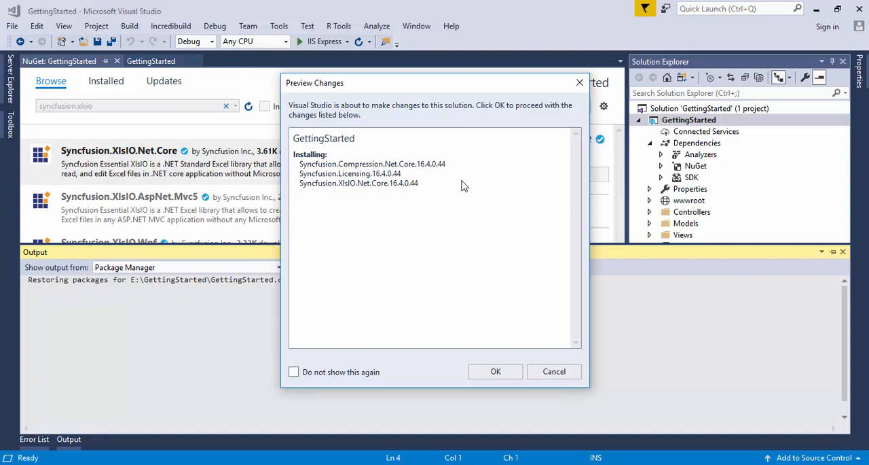
{"action": "left_click", "coordinate": [495, 371]}
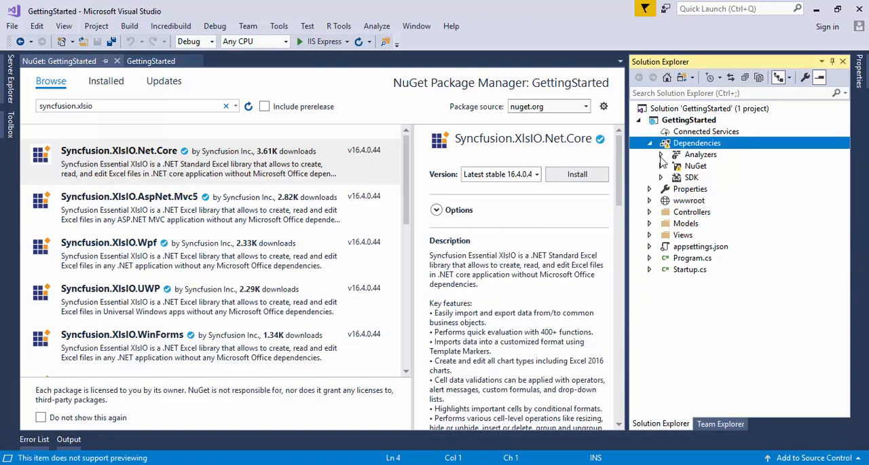
Check the installed XlsIO package dependencies, then open Views > Home > Index.cshtml.
{"action": "left_click", "coordinate": [577, 174]}
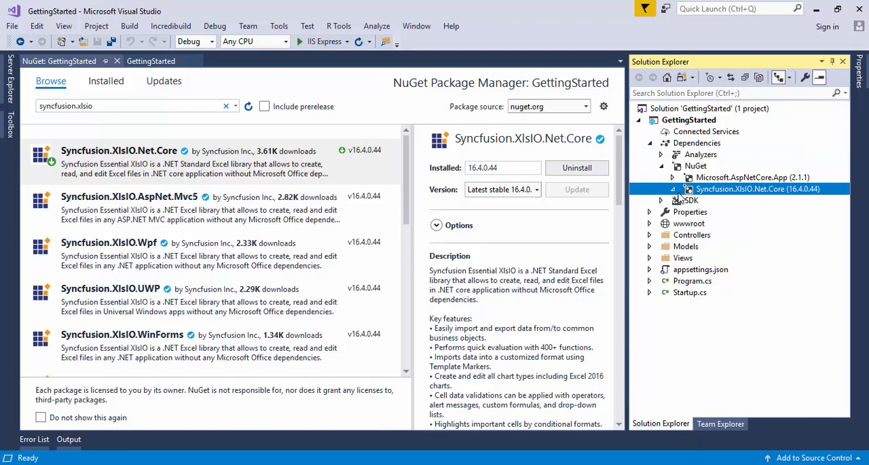
{"action": "left_click", "coordinate": [672, 188]}
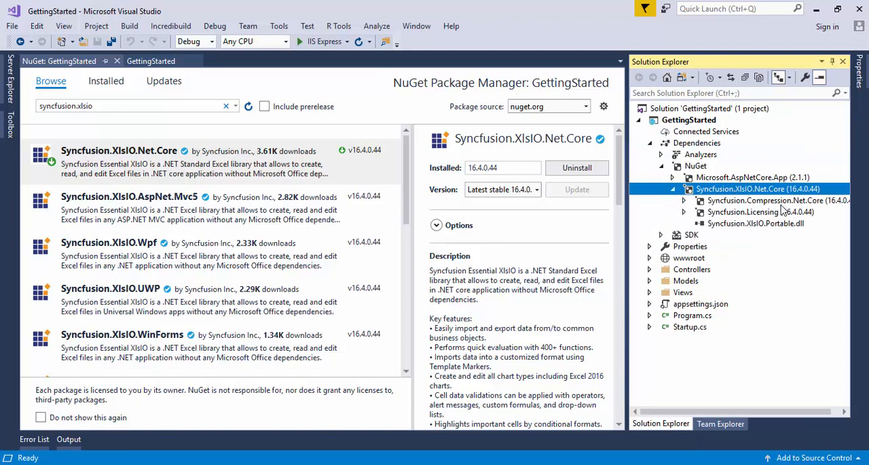
{"action": "mouse_move", "coordinate": [771, 224]}
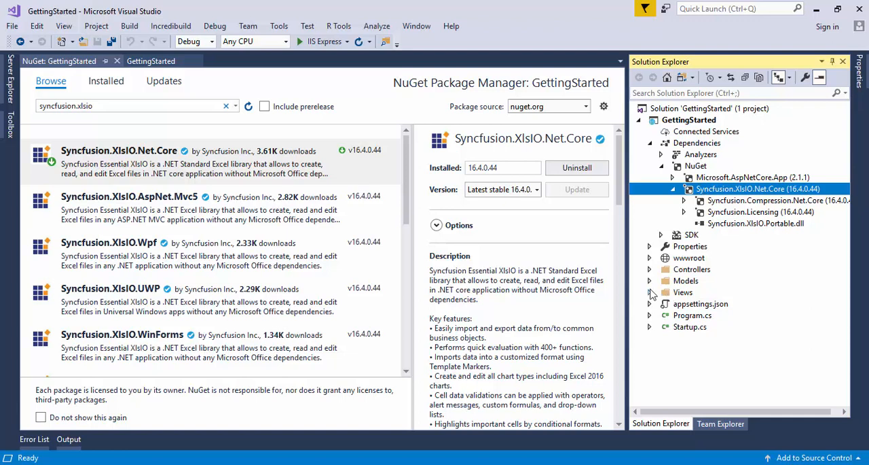
{"action": "left_click", "coordinate": [650, 292]}
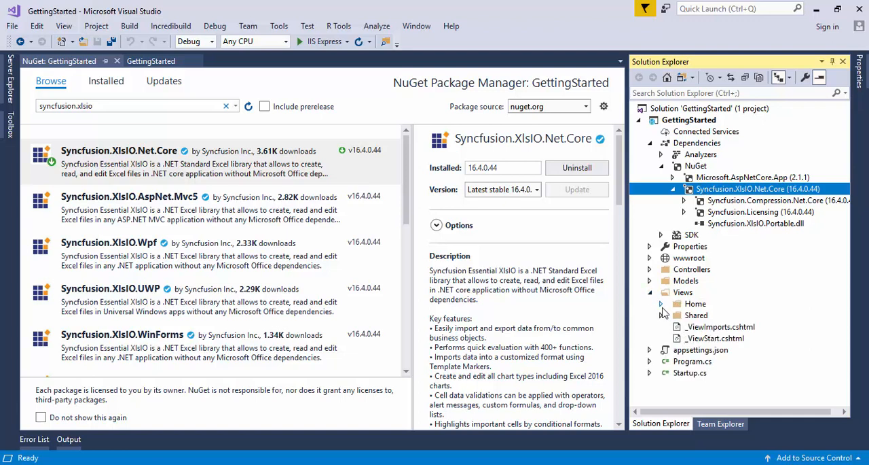
{"action": "left_click", "coordinate": [661, 303]}
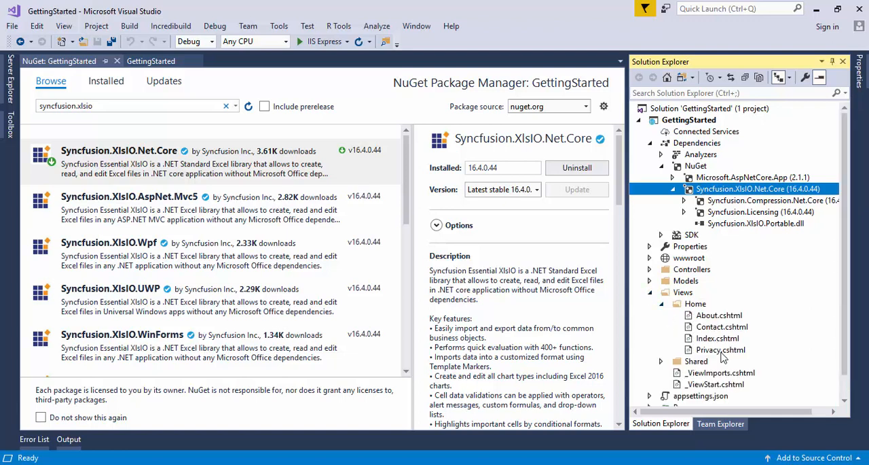
{"action": "mouse_move", "coordinate": [714, 342]}
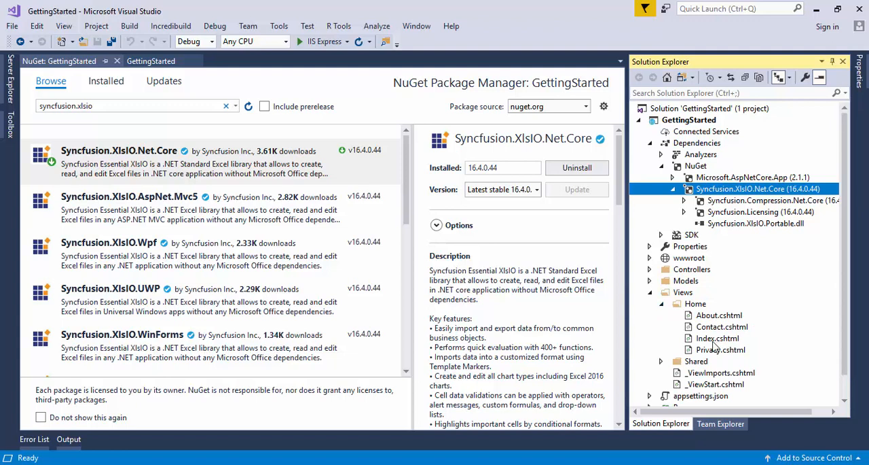
{"action": "left_click", "coordinate": [717, 338]}
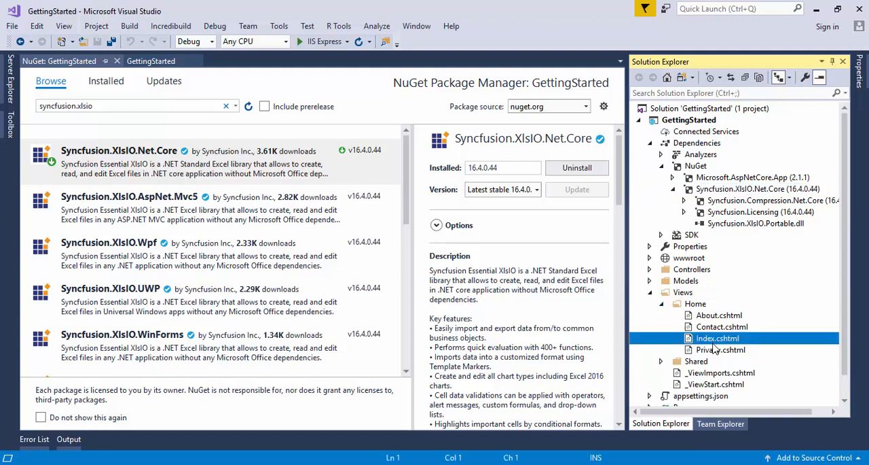
{"action": "double_click", "coordinate": [716, 337]}
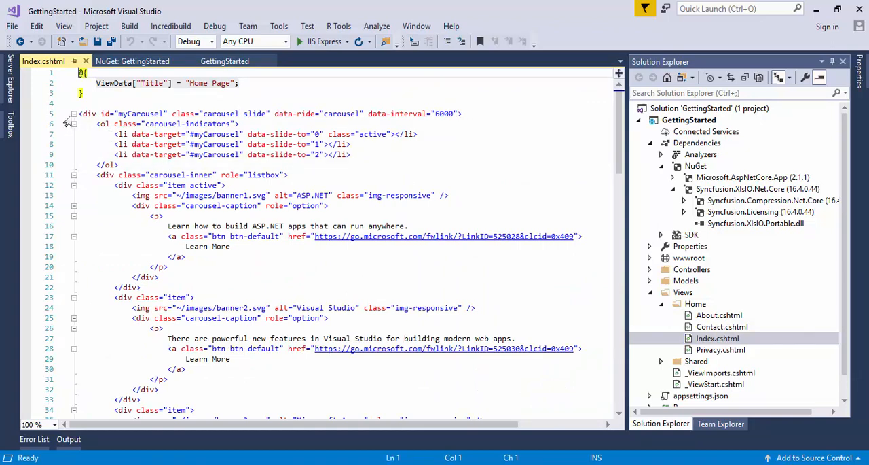
Clear the default carousel markup from Index.cshtml, keeping only the ViewData title block.
{"action": "left_click", "coordinate": [68, 113]}
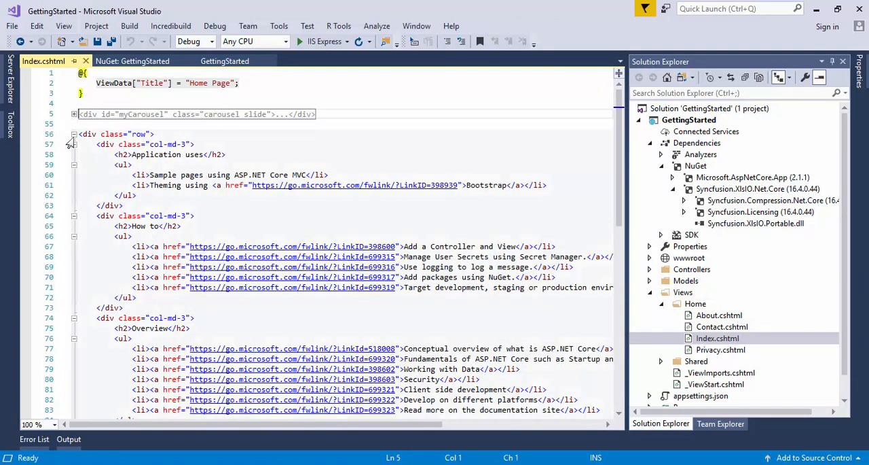
{"action": "left_click", "coordinate": [74, 134]}
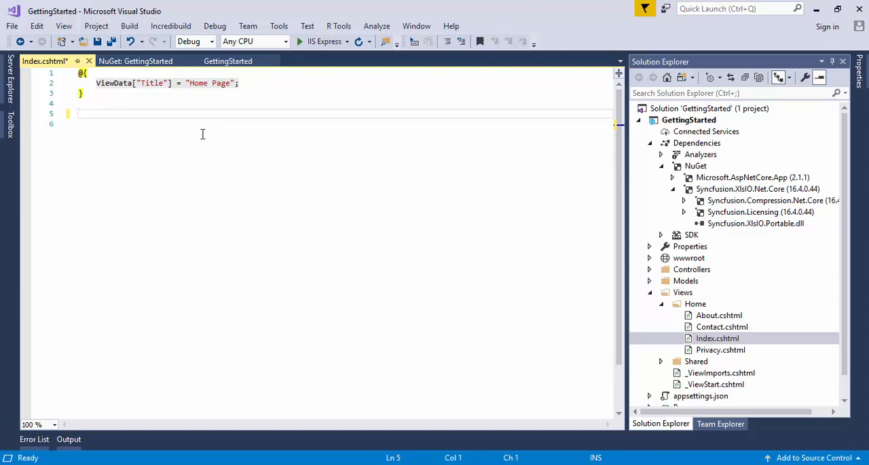
{"action": "left_click", "coordinate": [100, 113]}
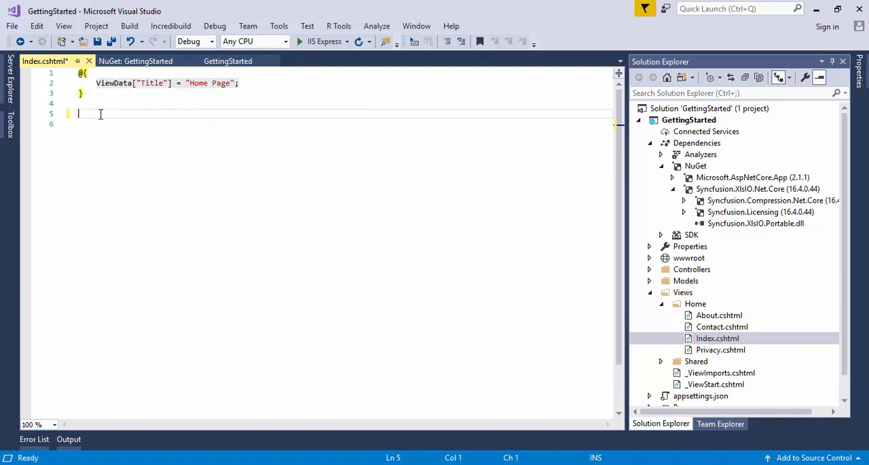
{"action": "mouse_move", "coordinate": [103, 116]}
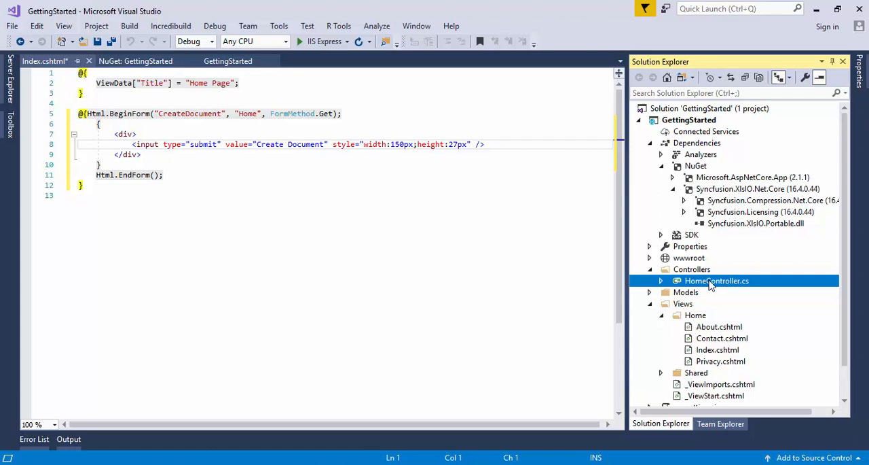
Add an empty public IActionResult CreateDocument() action to HomeController.cs.
{"action": "double_click", "coordinate": [718, 280]}
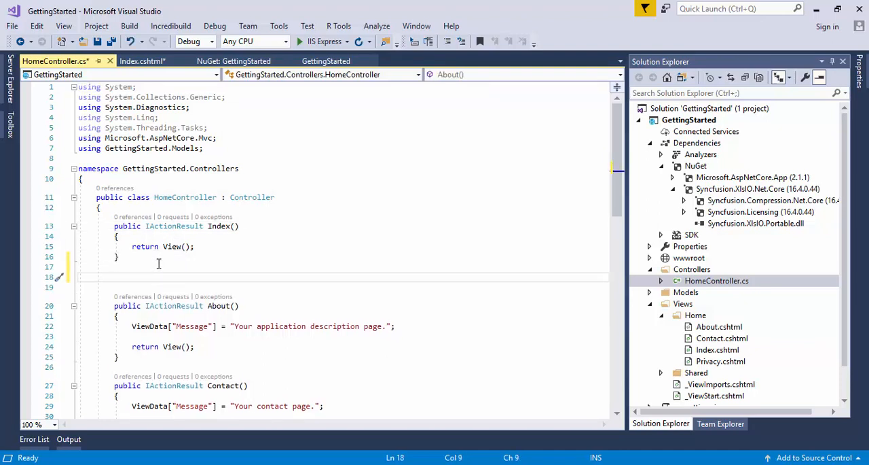
{"action": "type", "text": "public IActionResult CreateDocument()"}
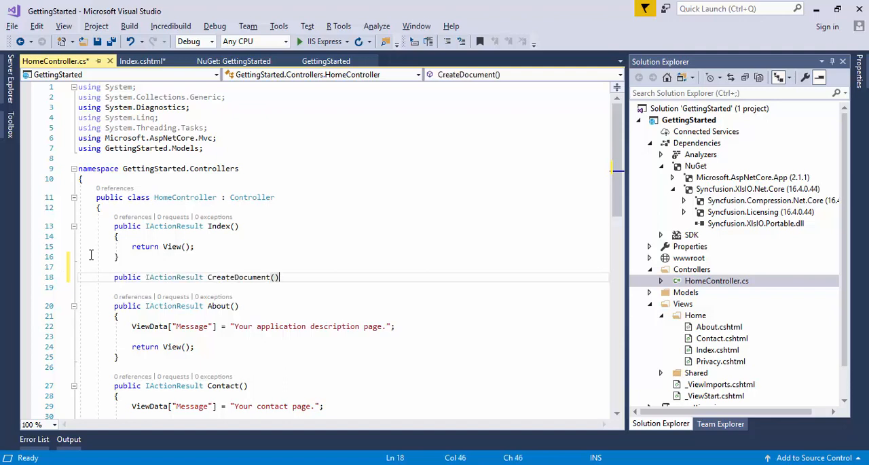
{"action": "key", "text": "Enter"}
{"action": "type", "text": "{"}
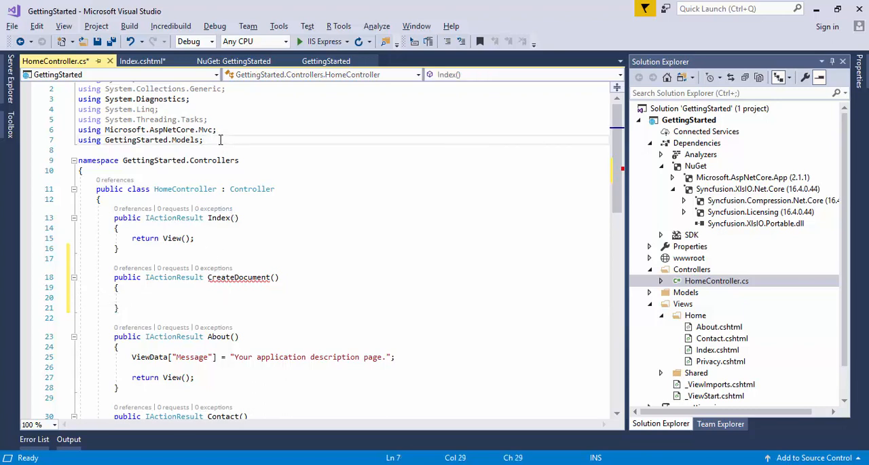
Add a using Syncfusion.XlsIO directive below the existing usings.
{"action": "key", "text": "Enter"}
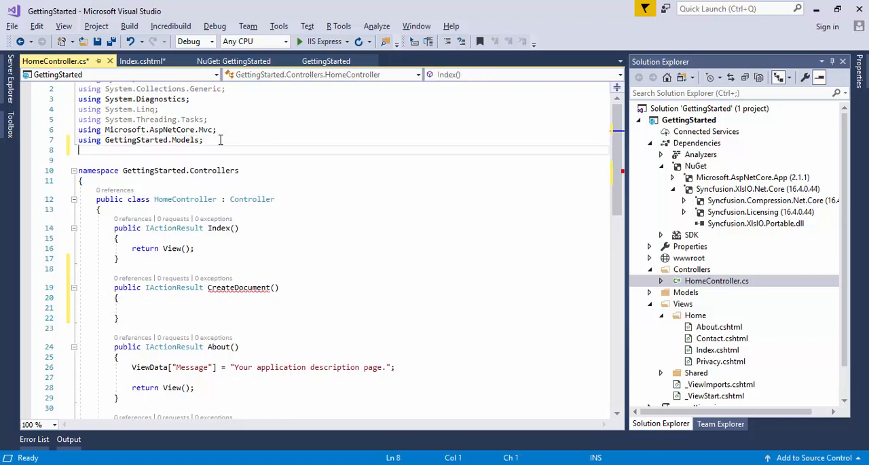
{"action": "type", "text": "us"}
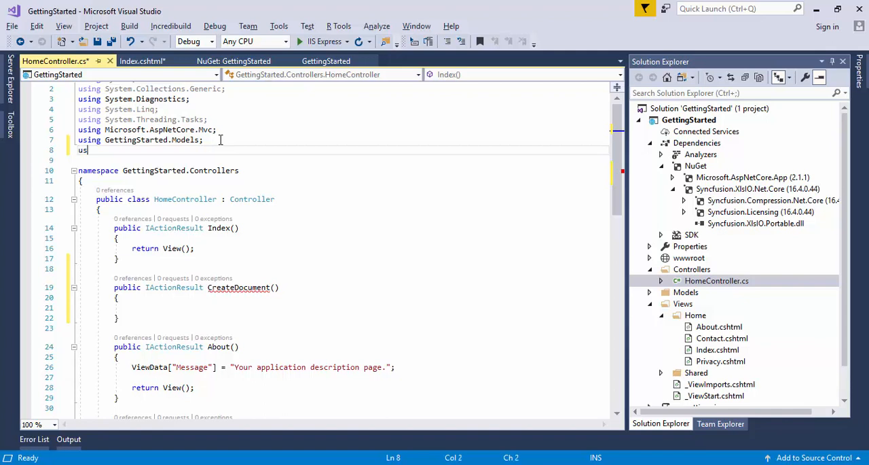
{"action": "type", "text": "Syncfusion.XlsIO;"}
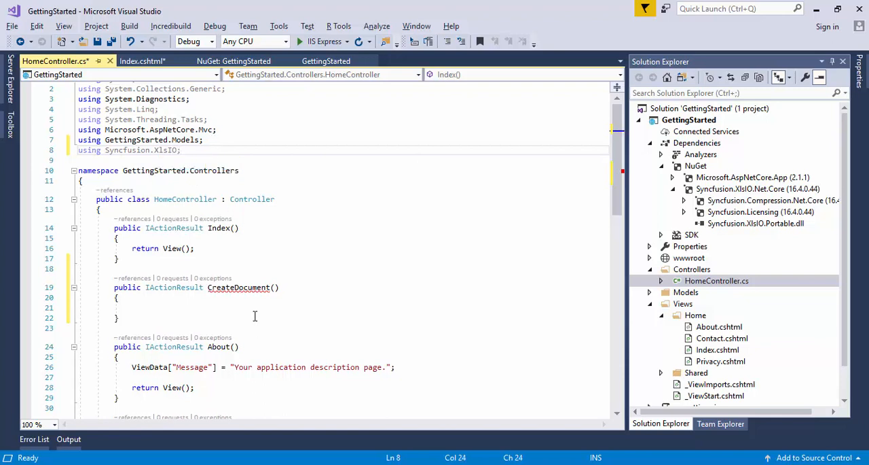
Write CreateDocument's ExcelEngine block building a one-sheet workbook returned as Output.xlsx.
{"action": "left_click", "coordinate": [243, 307]}
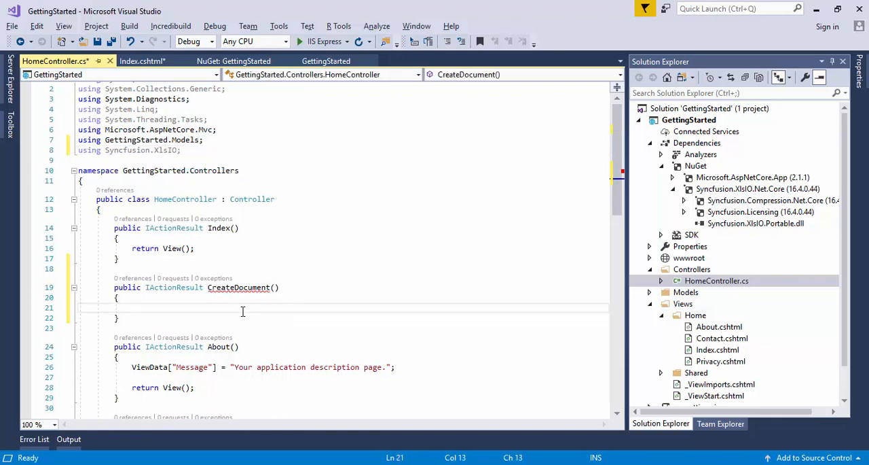
{"action": "type", "text": "using (ExcelEngine excelEngine = new ExcelEngine())"}
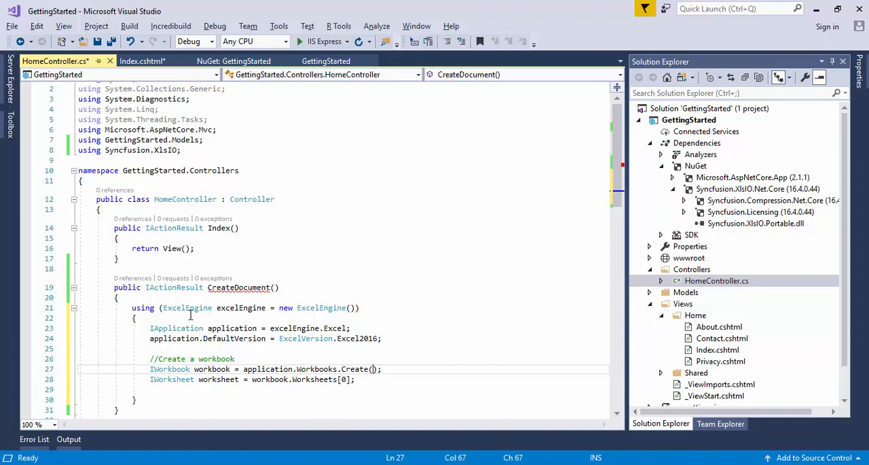
{"action": "type", "text": "1"}
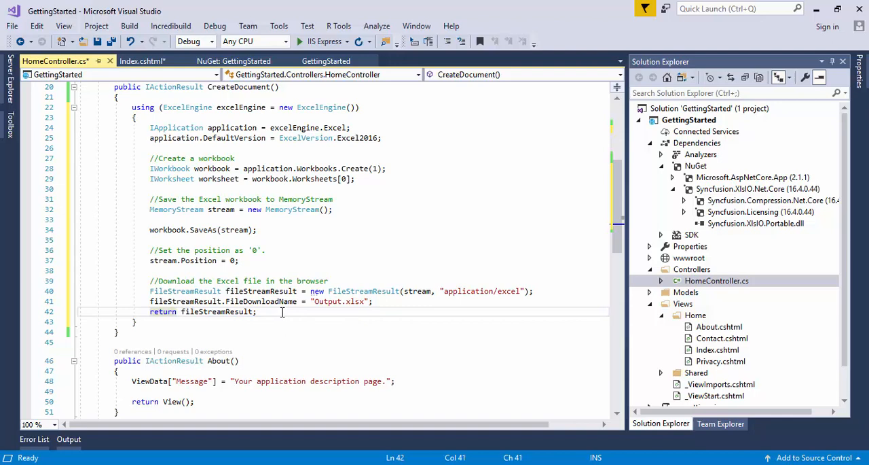
{"action": "double_click", "coordinate": [328, 301]}
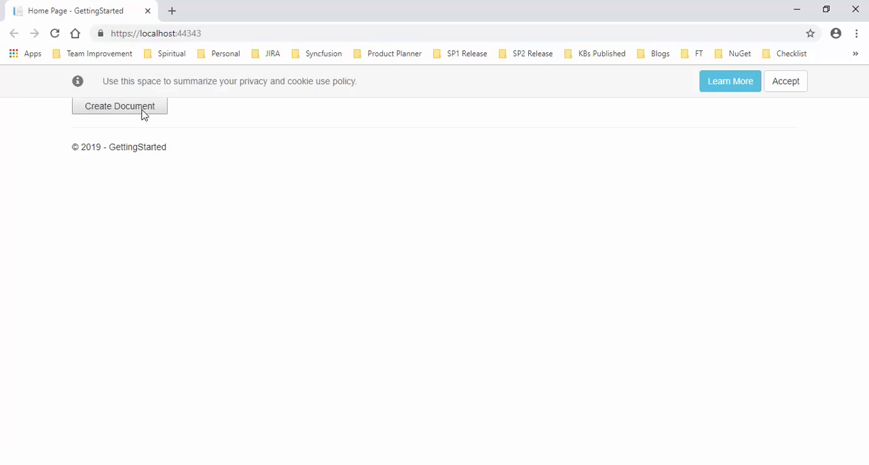
Generate the workbook with Create Document and open the downloaded Output.xlsx.
{"action": "left_click", "coordinate": [119, 106]}
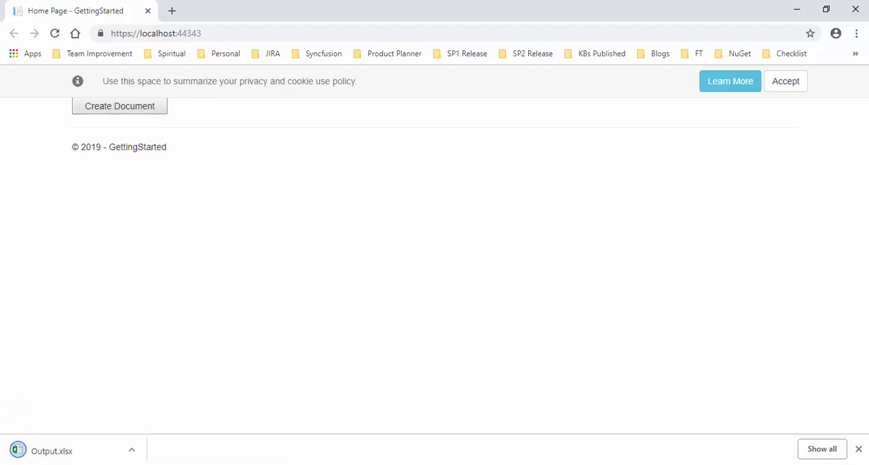
{"action": "left_click", "coordinate": [58, 448]}
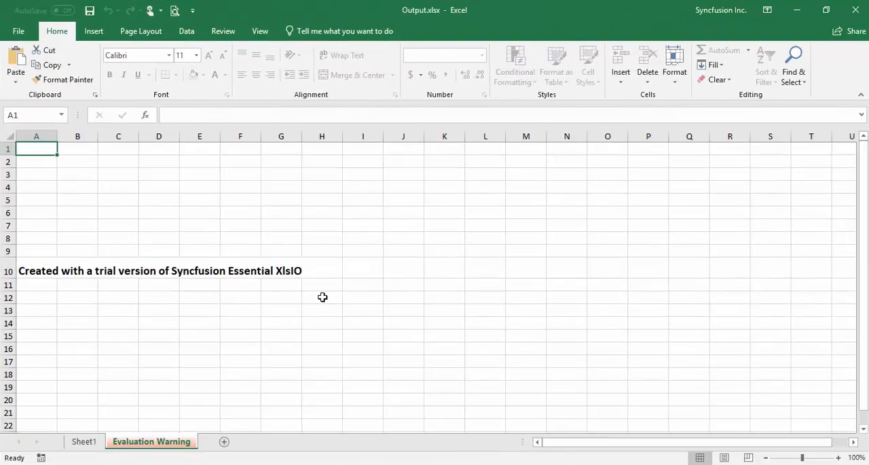
Inspect Output.xlsx's blank Sheet1 and the Syncfusion Evaluation Warning sheet.
{"action": "left_click", "coordinate": [83, 441]}
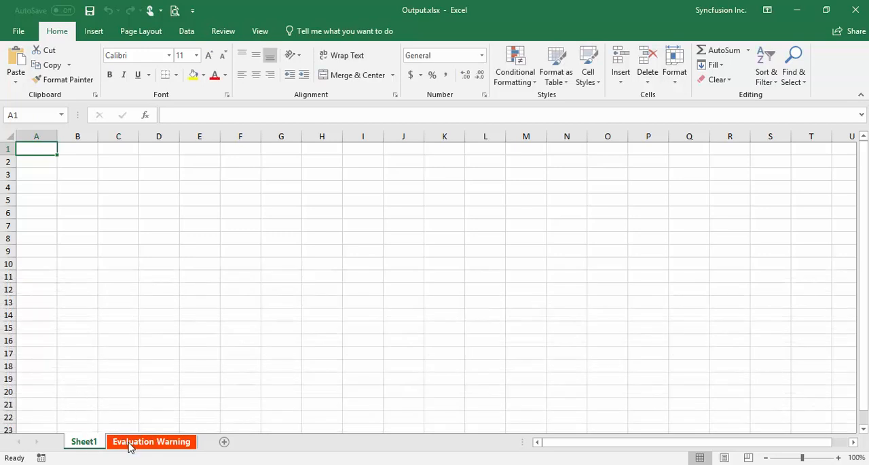
{"action": "left_click", "coordinate": [152, 441]}
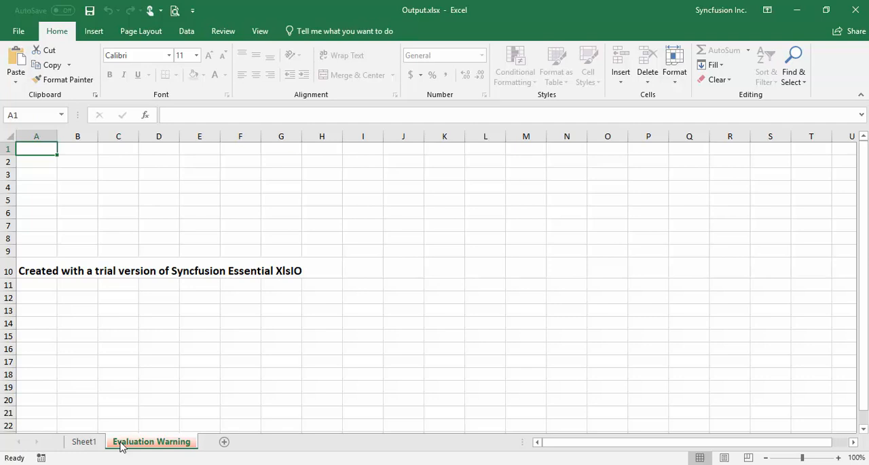
{"action": "left_click", "coordinate": [83, 442]}
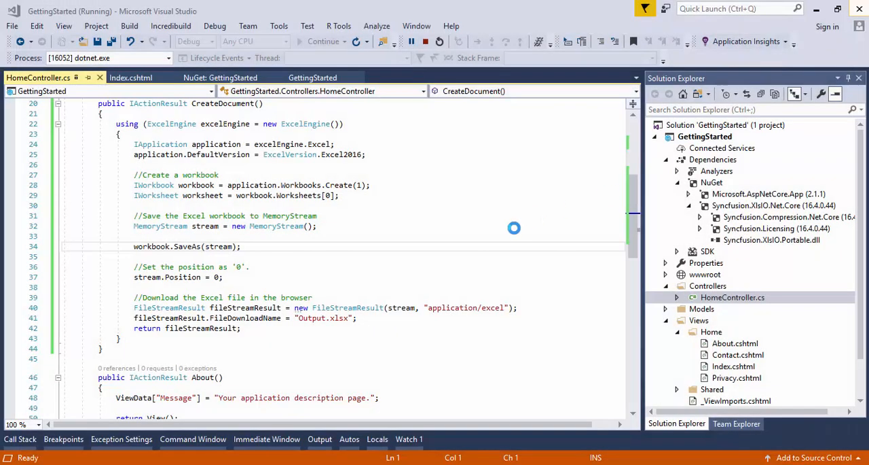
{"action": "left_click", "coordinate": [422, 42]}
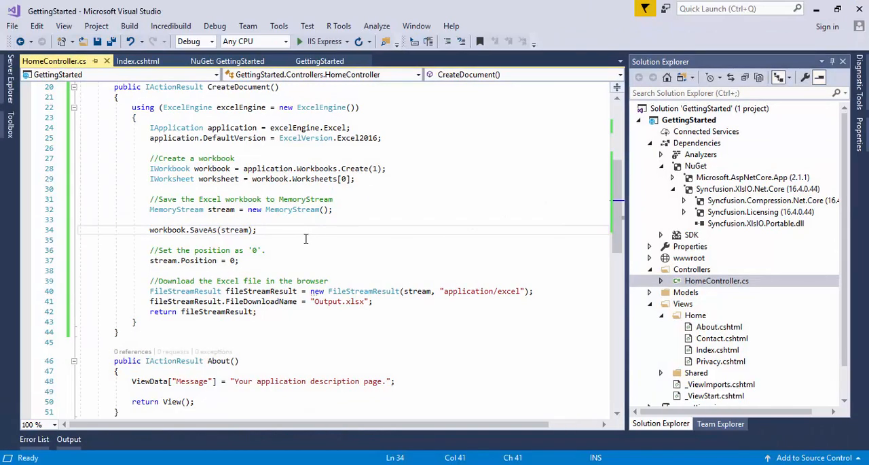
{"action": "left_click", "coordinate": [355, 179]}
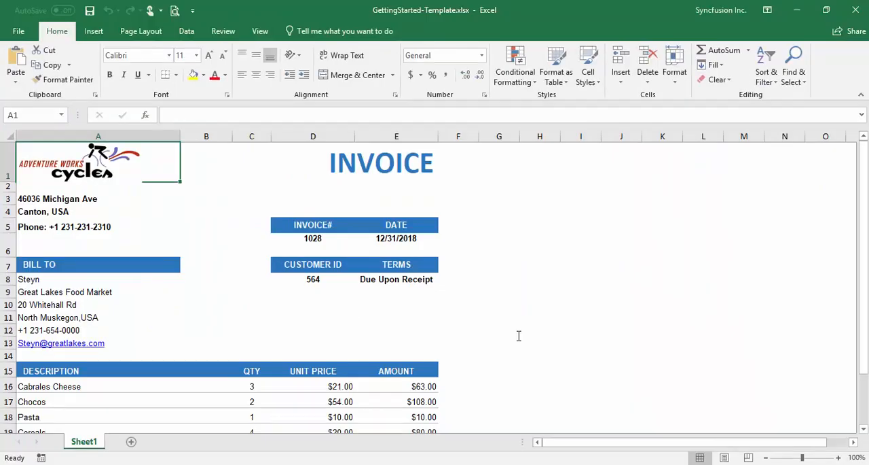
{"action": "mouse_move", "coordinate": [480, 209]}
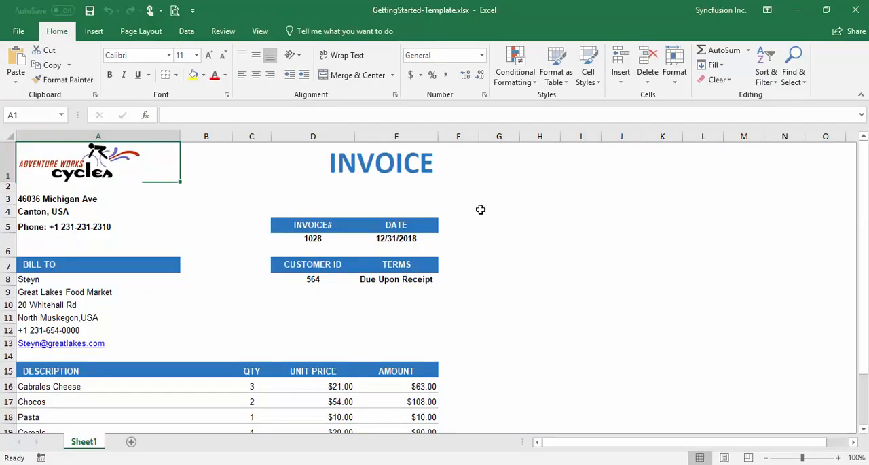
{"action": "mouse_move", "coordinate": [351, 172]}
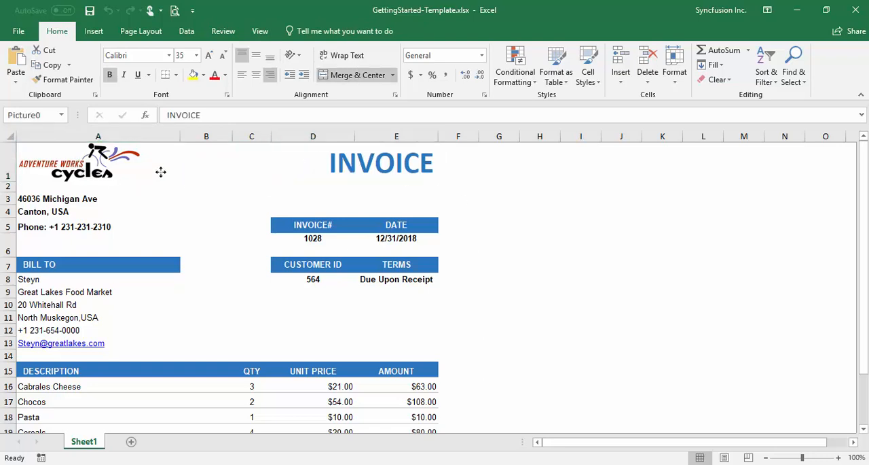
{"action": "left_click", "coordinate": [367, 165]}
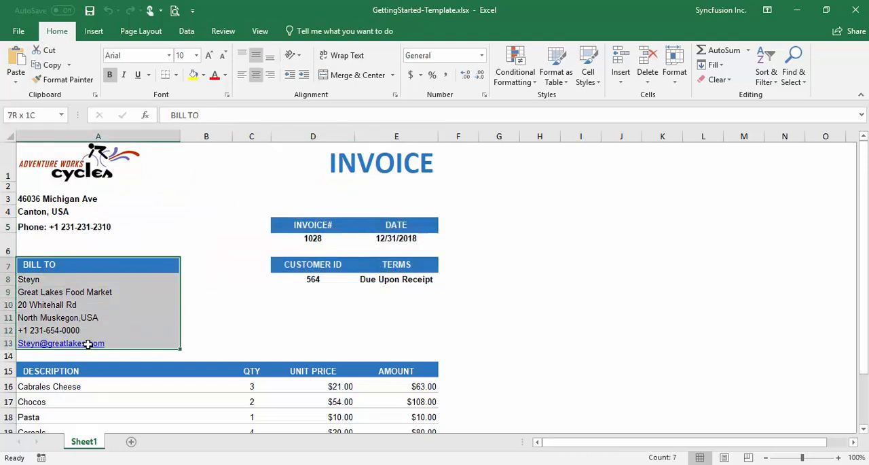
{"action": "left_click", "coordinate": [51, 370]}
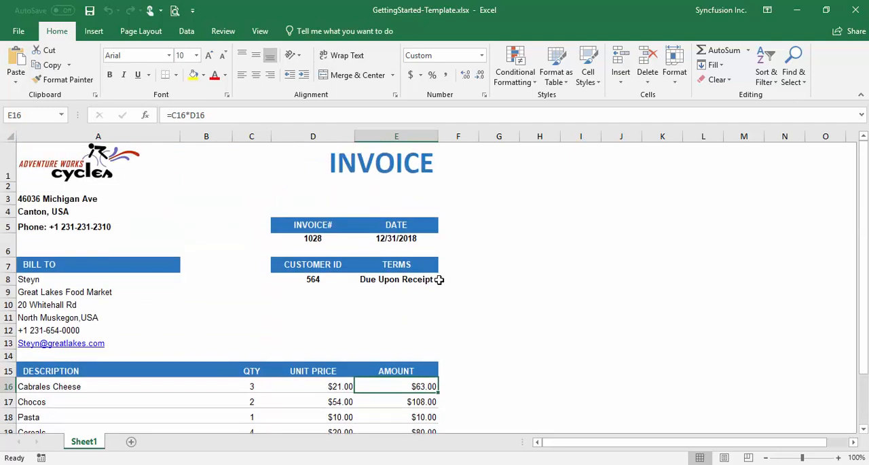
{"action": "mouse_move", "coordinate": [464, 281]}
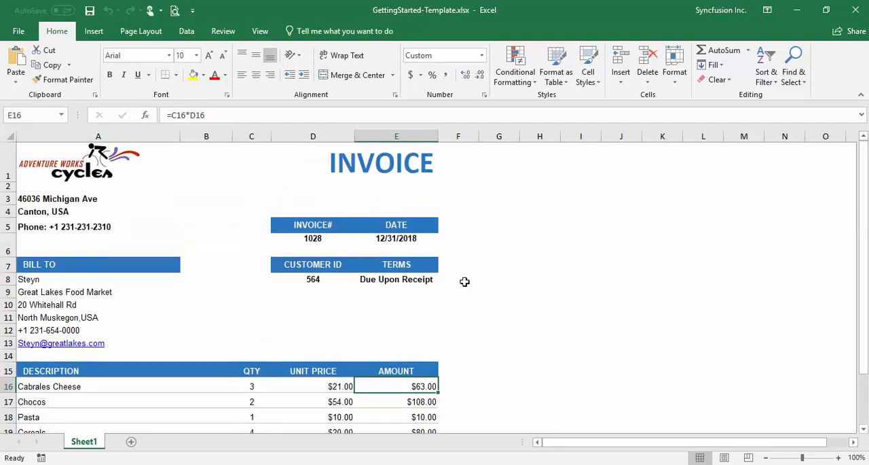
{"action": "mouse_move", "coordinate": [783, 32]}
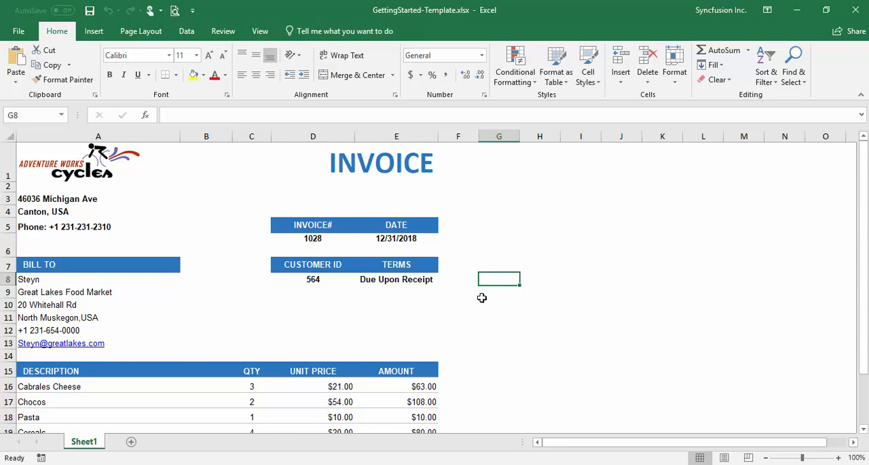
{"action": "mouse_move", "coordinate": [478, 307]}
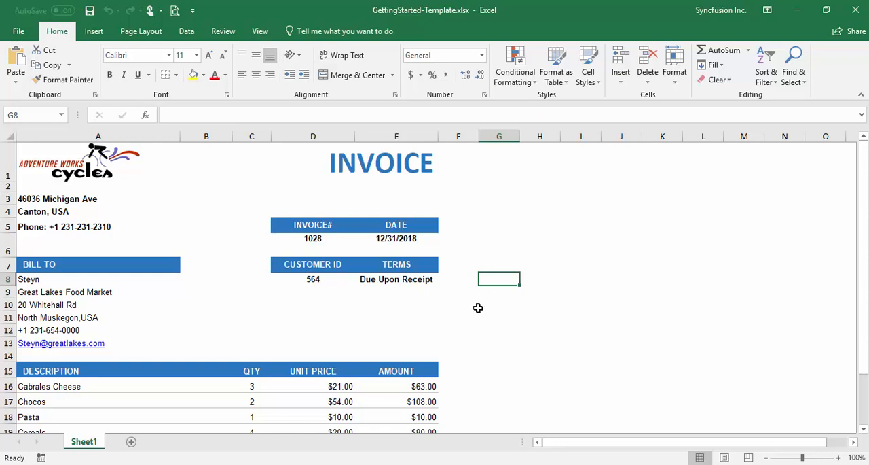
{"action": "mouse_move", "coordinate": [252, 301]}
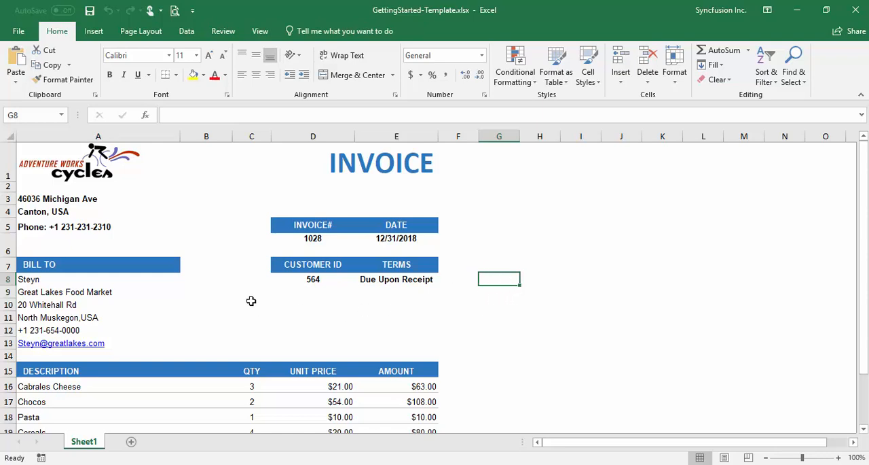
{"action": "mouse_move", "coordinate": [502, 316]}
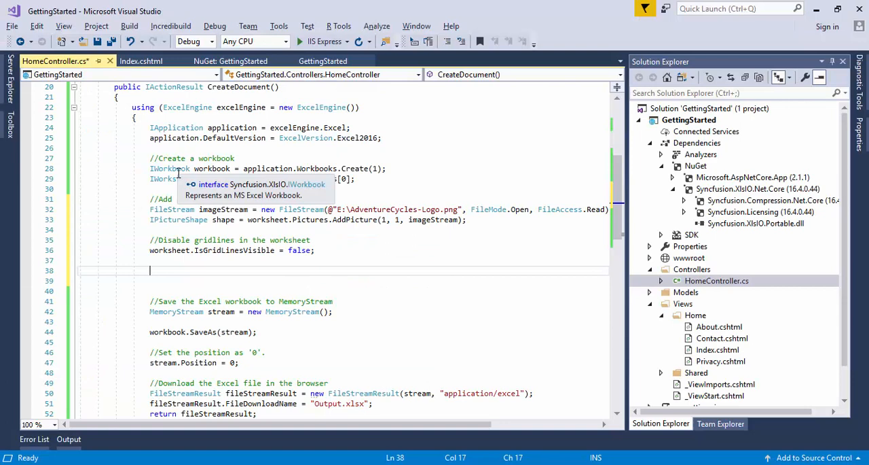
{"action": "mouse_move", "coordinate": [219, 290]}
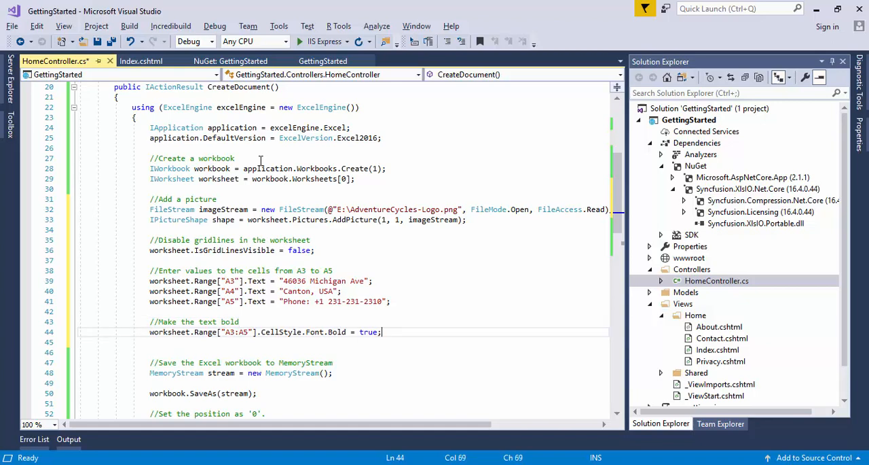
{"action": "mouse_move", "coordinate": [401, 299]}
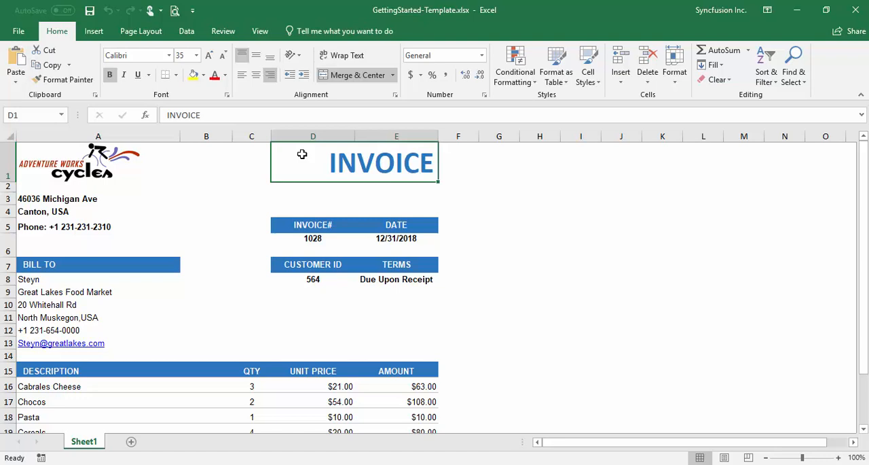
{"action": "mouse_move", "coordinate": [322, 165]}
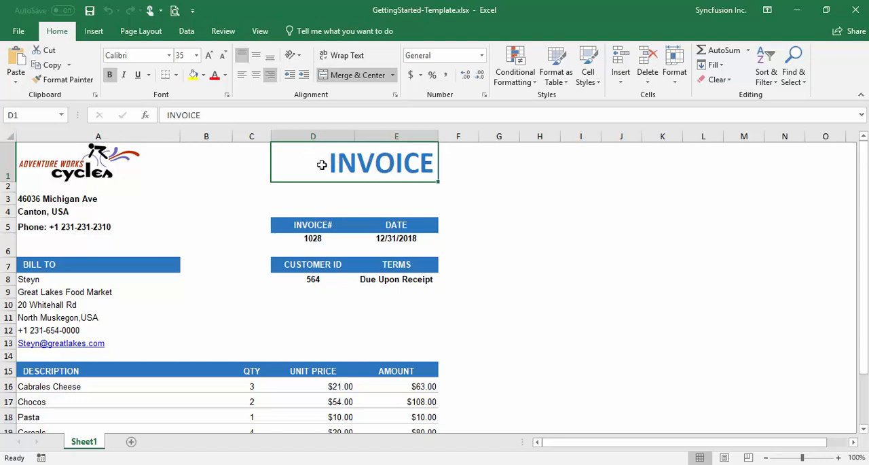
{"action": "mouse_move", "coordinate": [330, 238]}
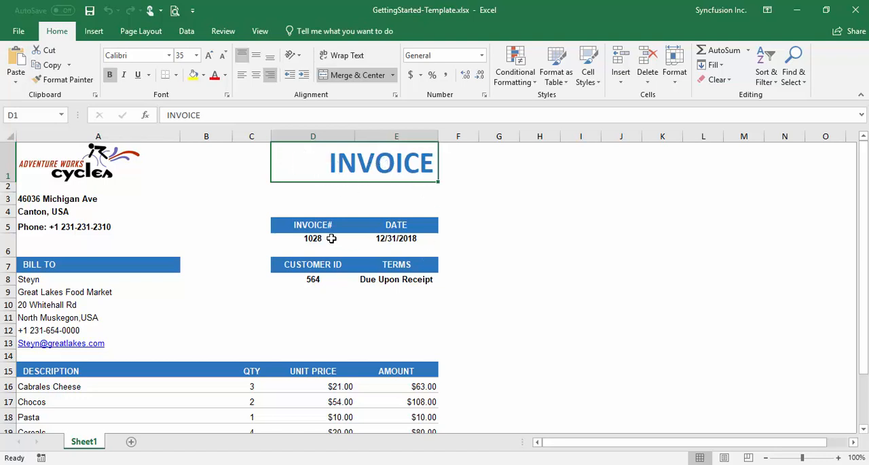
Inspect the INVOICE# header and Due Upon Receipt terms cells in the template.
{"action": "left_click", "coordinate": [313, 225]}
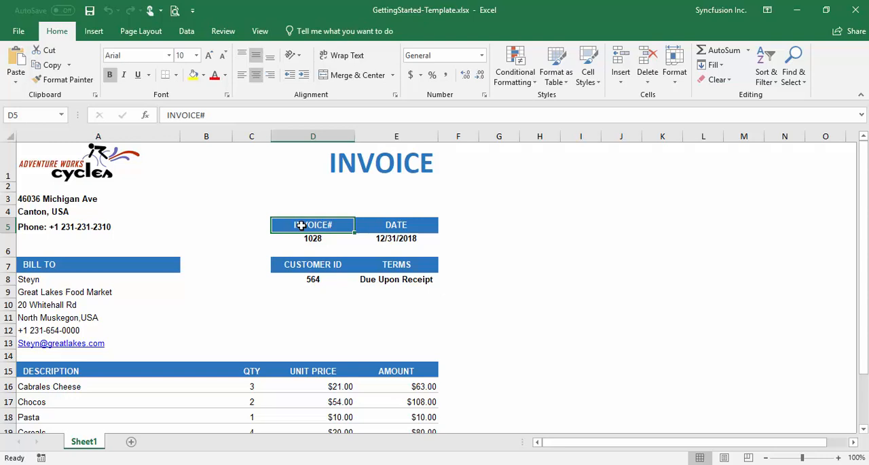
{"action": "mouse_move", "coordinate": [368, 253]}
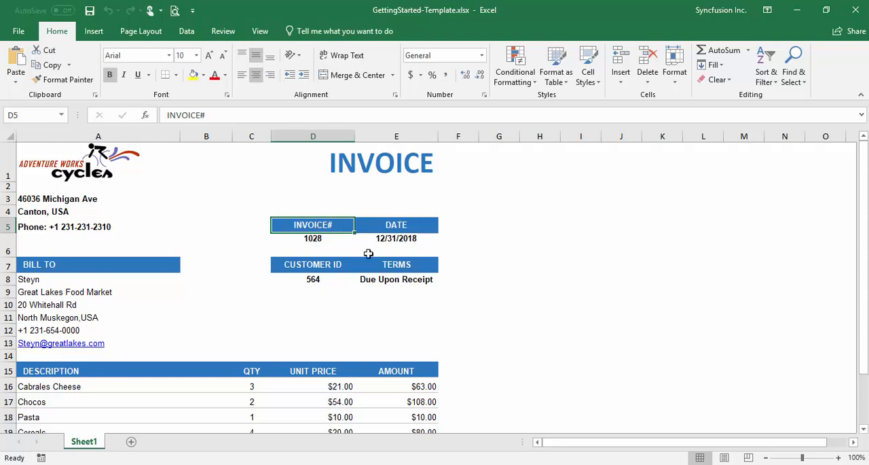
{"action": "left_click", "coordinate": [396, 279]}
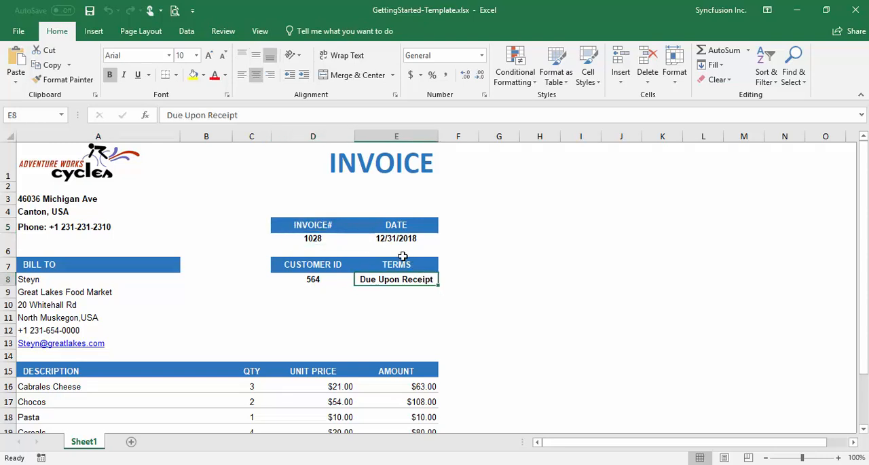
{"action": "left_click", "coordinate": [313, 225]}
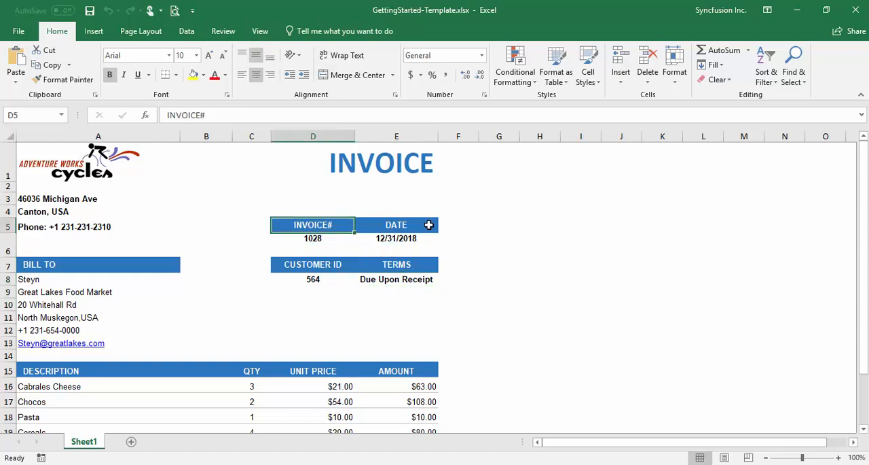
{"action": "mouse_move", "coordinate": [398, 252]}
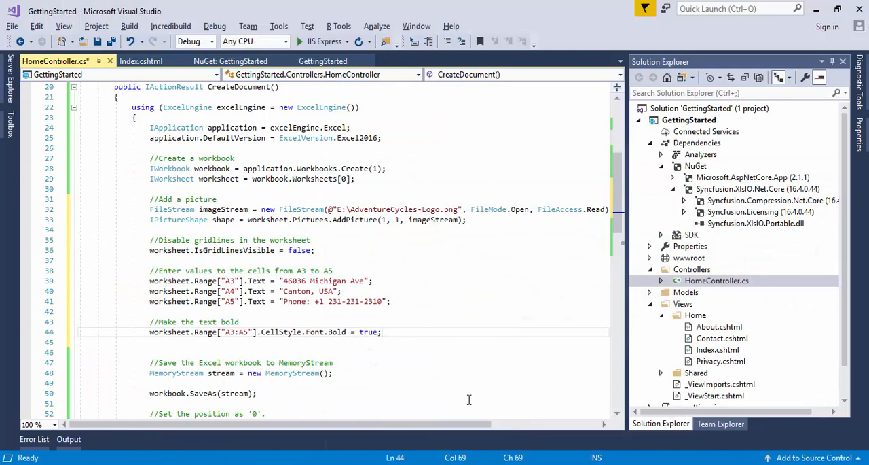
Merge D1:E1 for an 'INVOICE' title, bold, size 35, RGB colour and aligned.
{"action": "scroll", "scroll_direction": "down", "scroll_amount": 3}
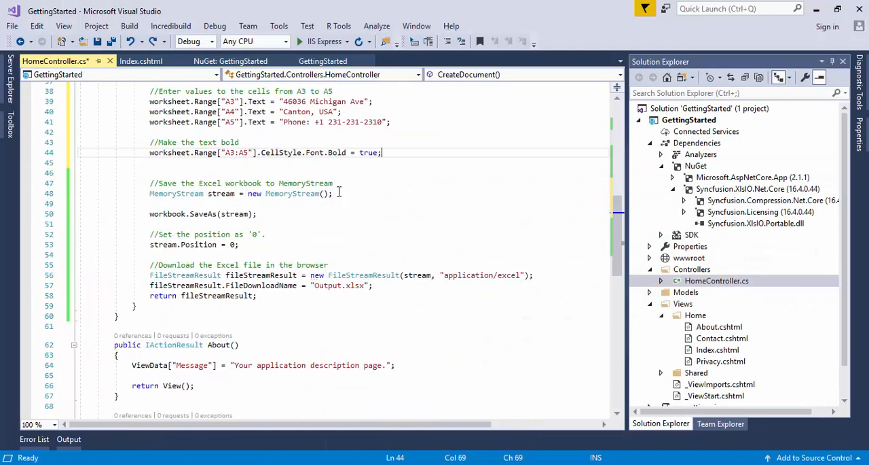
{"action": "scroll", "scroll_direction": "down", "scroll_amount": 3}
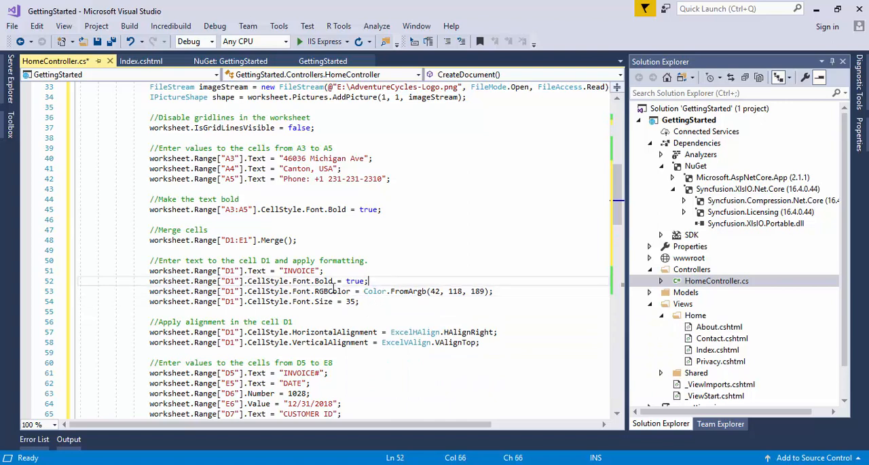
{"action": "left_click", "coordinate": [360, 301]}
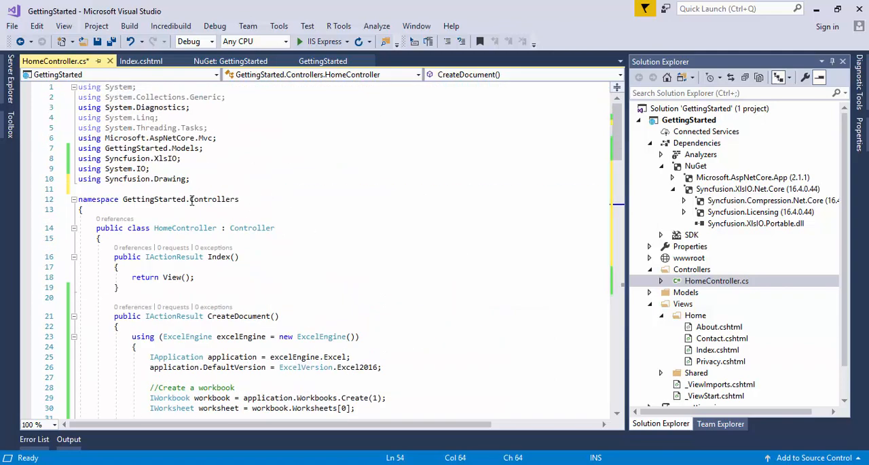
Fill header cells D5 through E8 with their text values and colours.
{"action": "scroll", "scroll_direction": "down", "scroll_amount": 3}
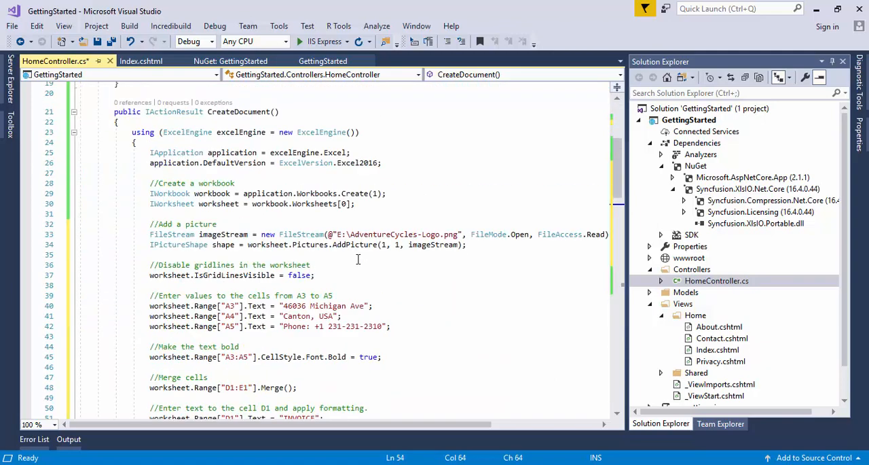
{"action": "scroll", "scroll_direction": "down", "scroll_amount": 3}
{"action": "type", "text": "//Apply alignment in the cell D1"}
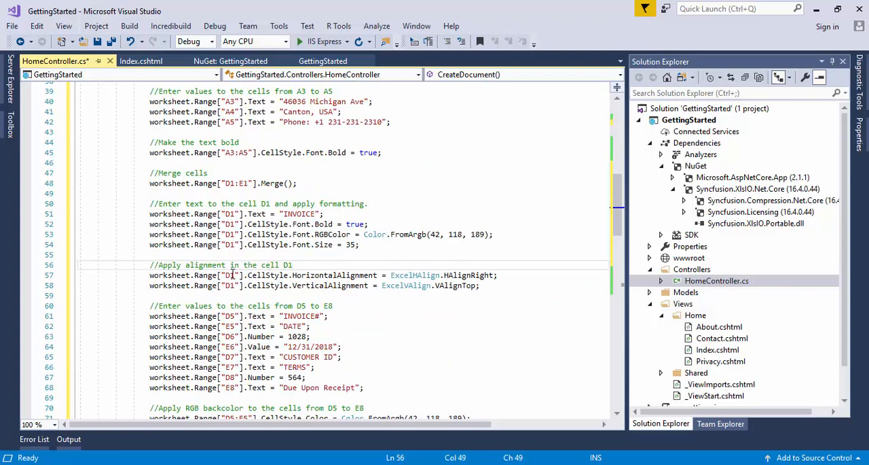
{"action": "mouse_move", "coordinate": [339, 274]}
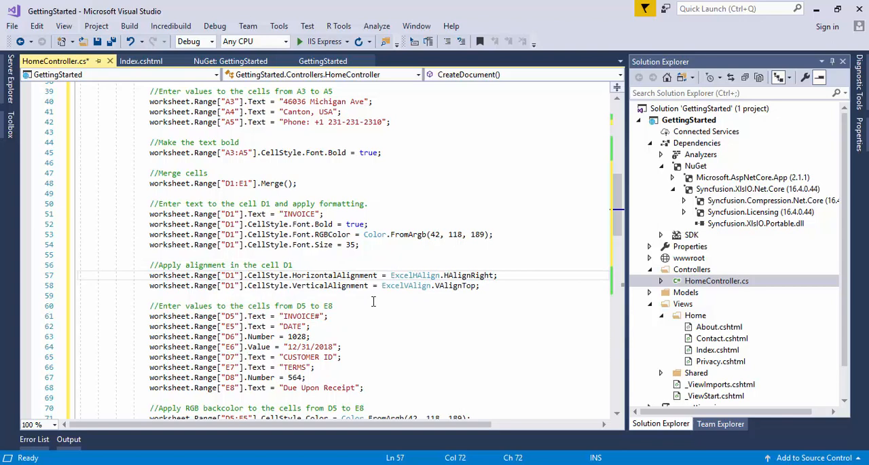
{"action": "scroll", "scroll_direction": "down", "scroll_amount": 3}
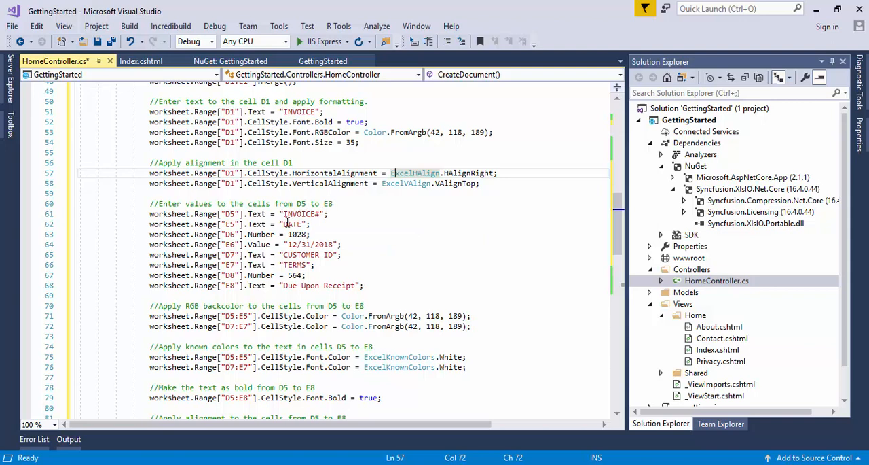
{"action": "mouse_move", "coordinate": [300, 213]}
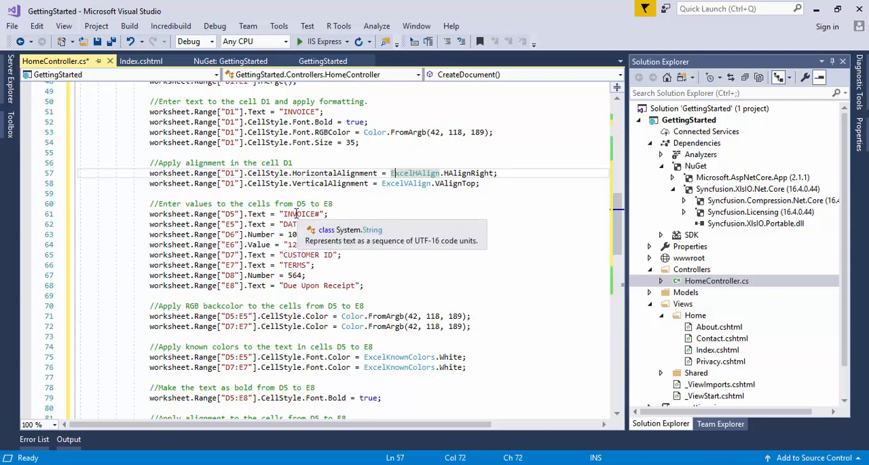
{"action": "left_click", "coordinate": [356, 213]}
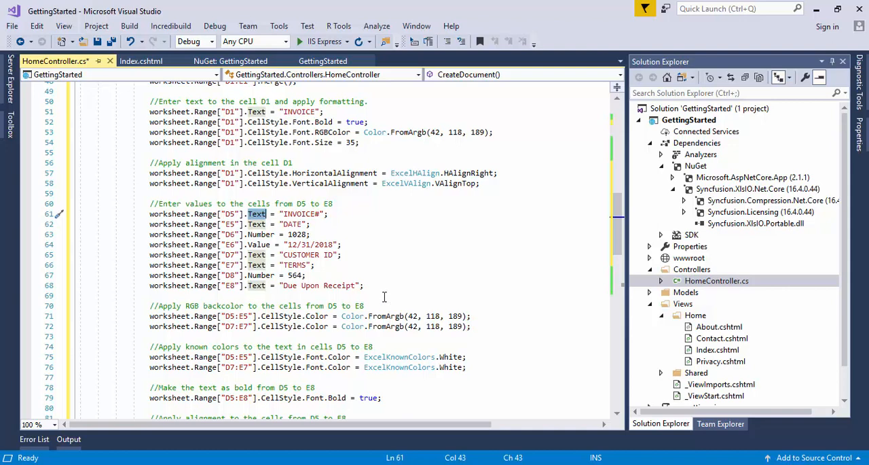
{"action": "scroll", "scroll_direction": "down", "scroll_amount": 3}
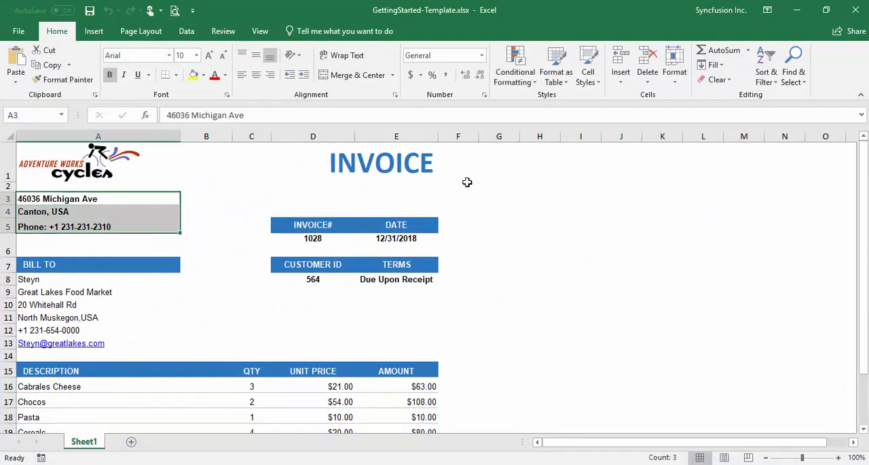
Inspect the template's company address cells A3:A5 and the BILL TO header in A7.
{"action": "left_click", "coordinate": [313, 225]}
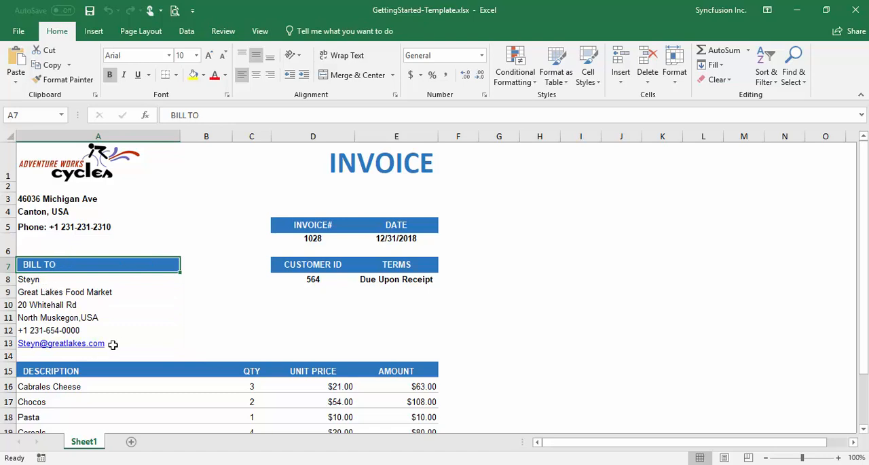
{"action": "mouse_move", "coordinate": [137, 288]}
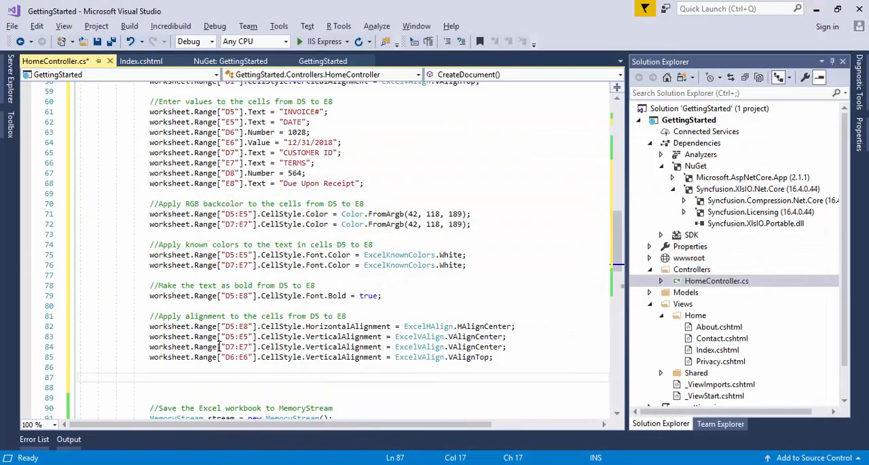
Style the A7 BILL TO header, fill customer lines A8:A12, and add an A13 e-mail hyperlink.
{"action": "scroll", "scroll_direction": "down", "scroll_amount": 3}
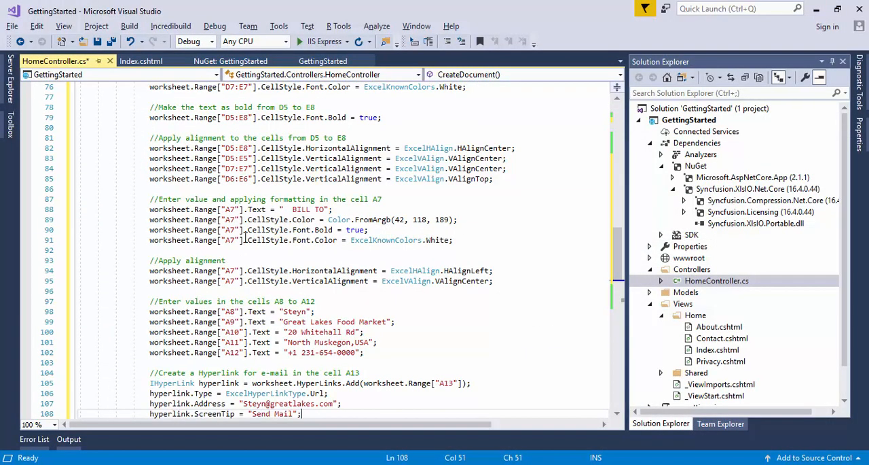
{"action": "mouse_move", "coordinate": [320, 179]}
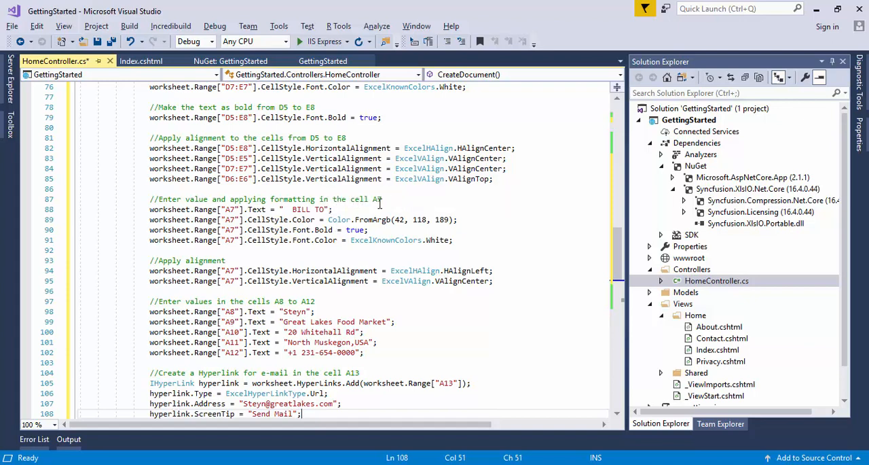
{"action": "mouse_move", "coordinate": [301, 209]}
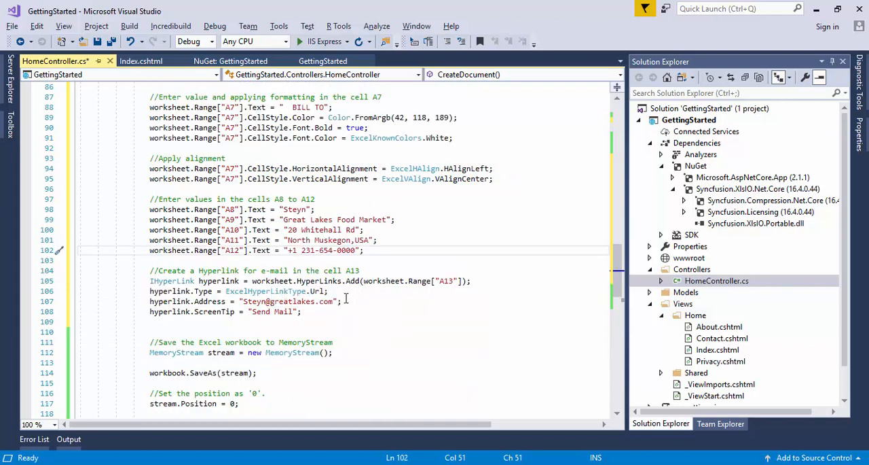
{"action": "left_click", "coordinate": [351, 301]}
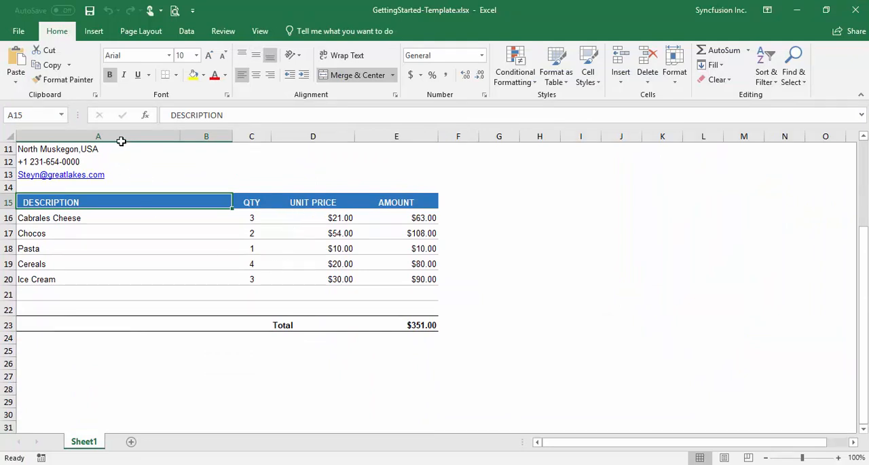
{"action": "mouse_move", "coordinate": [40, 202]}
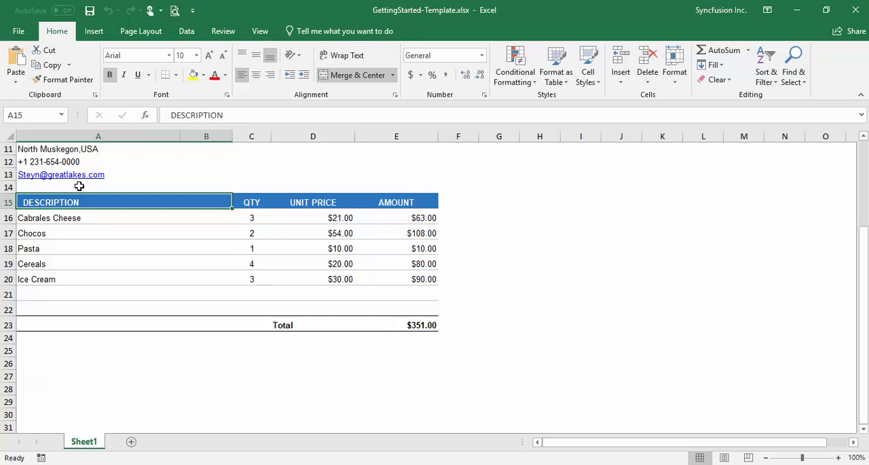
{"action": "mouse_move", "coordinate": [209, 201]}
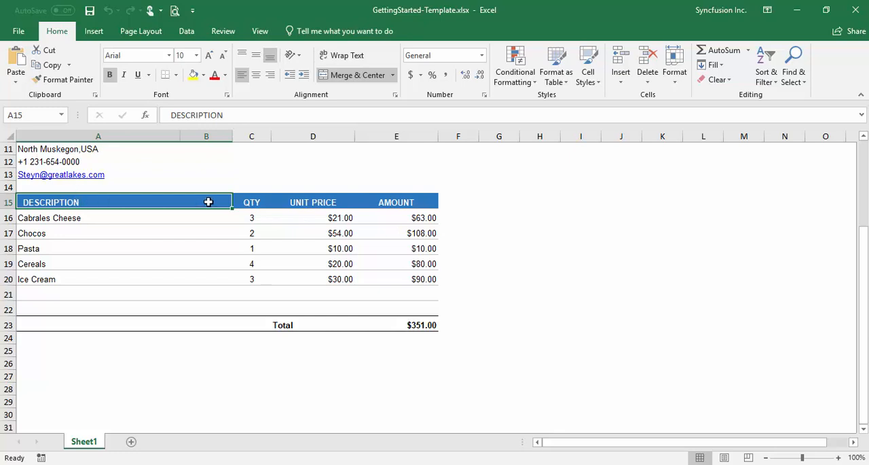
Inspect the merged row A22, the UNIT PRICE header D15, and D16's dollar format.
{"action": "left_click", "coordinate": [226, 324]}
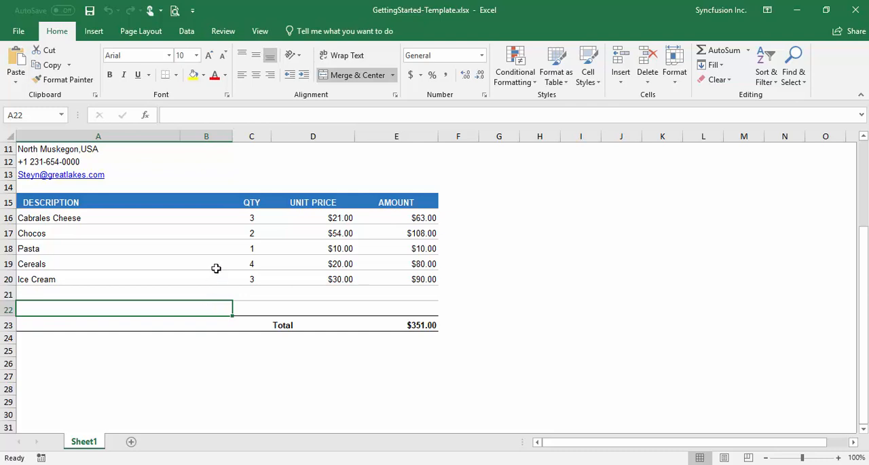
{"action": "mouse_move", "coordinate": [205, 310]}
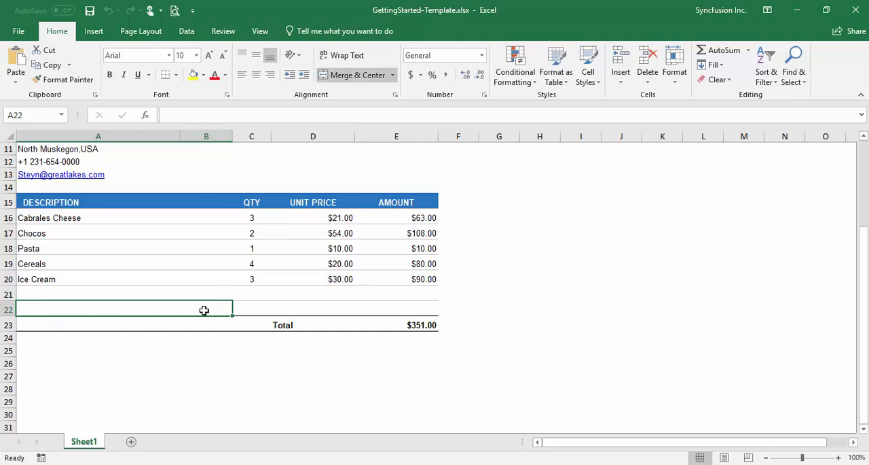
{"action": "mouse_move", "coordinate": [236, 309]}
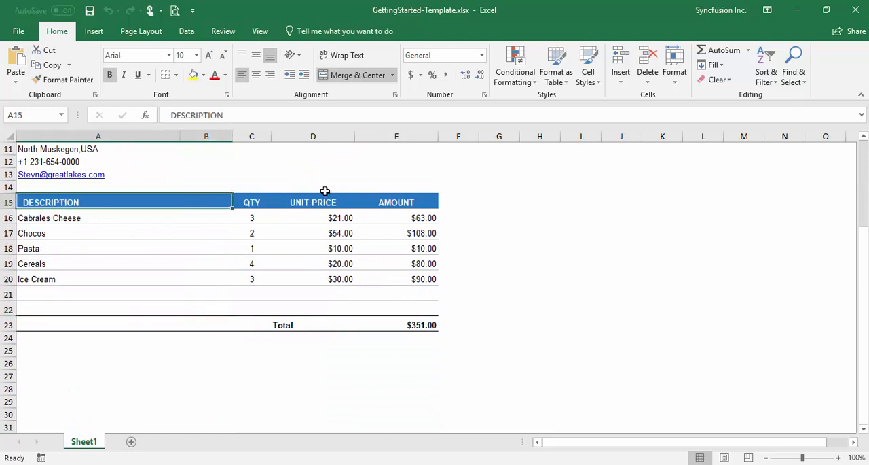
{"action": "left_click", "coordinate": [312, 202]}
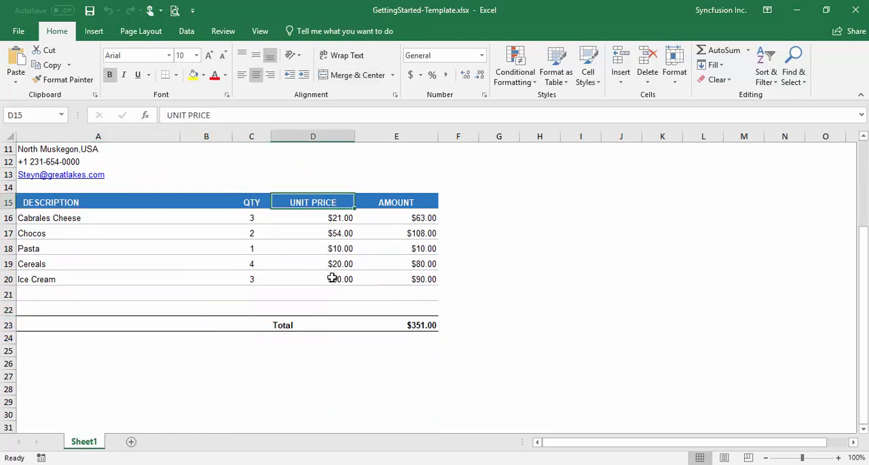
{"action": "left_click", "coordinate": [98, 218]}
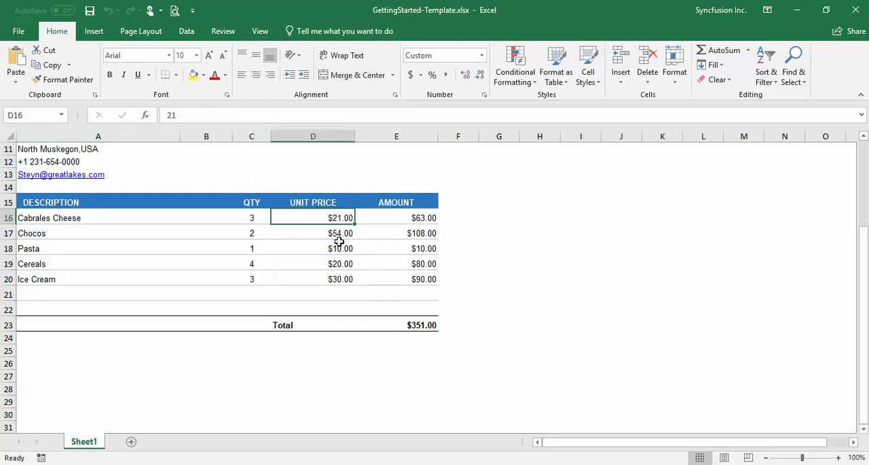
{"action": "mouse_move", "coordinate": [427, 202]}
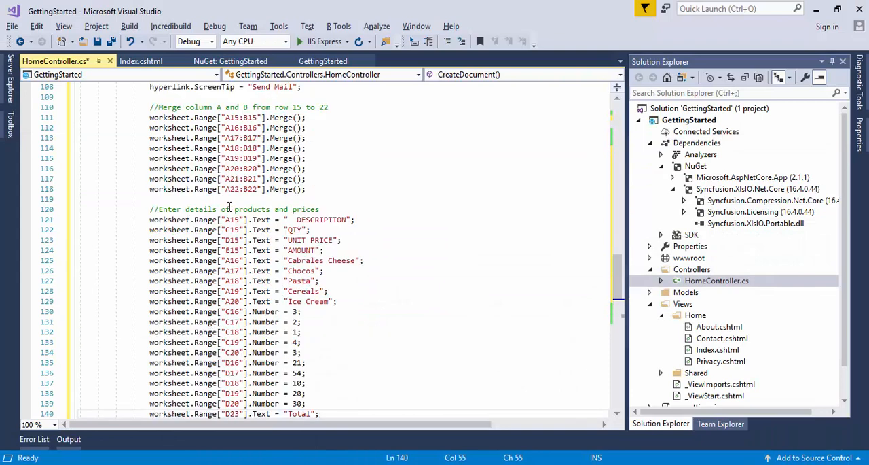
Apply the "$.00" number format to prices and amounts D16:E22 and total E23.
{"action": "left_click", "coordinate": [333, 219]}
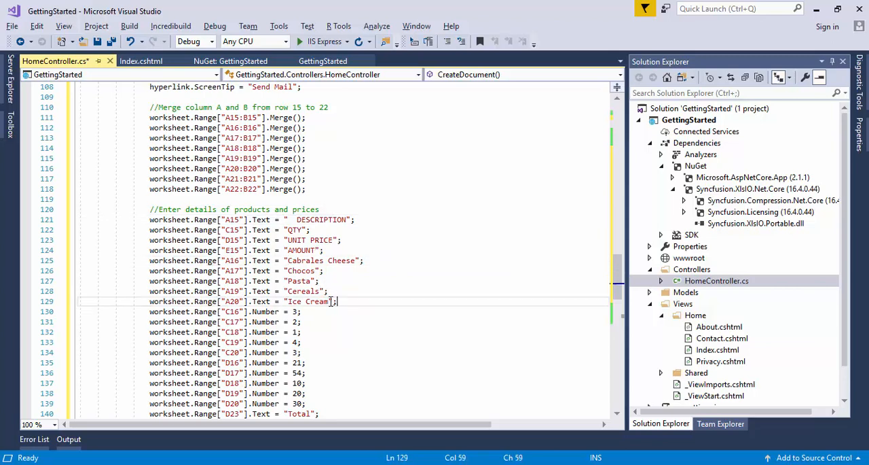
{"action": "scroll", "scroll_direction": "down", "scroll_amount": 3}
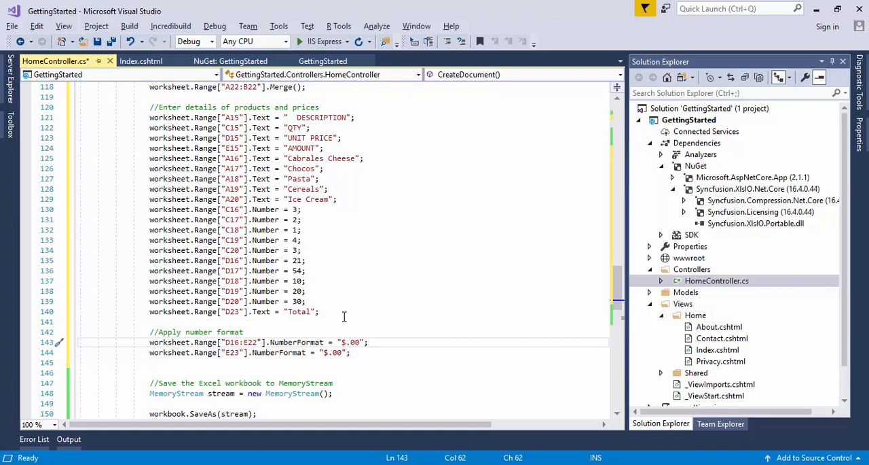
{"action": "mouse_move", "coordinate": [311, 138]}
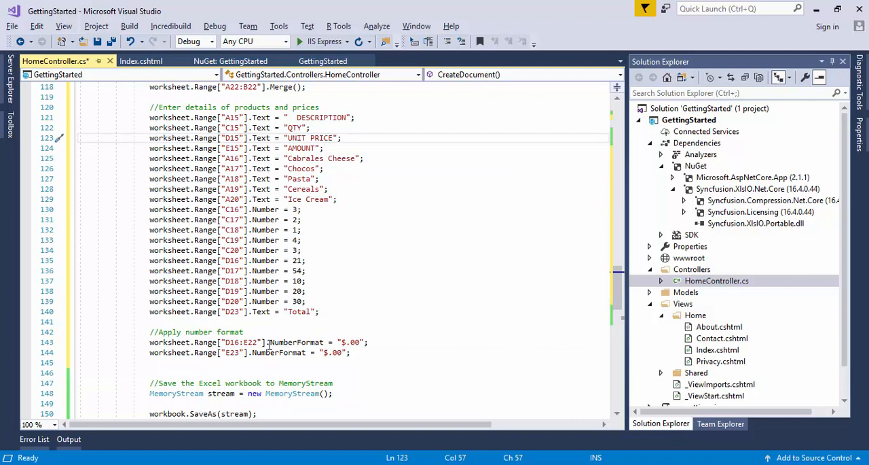
{"action": "left_click", "coordinate": [352, 352]}
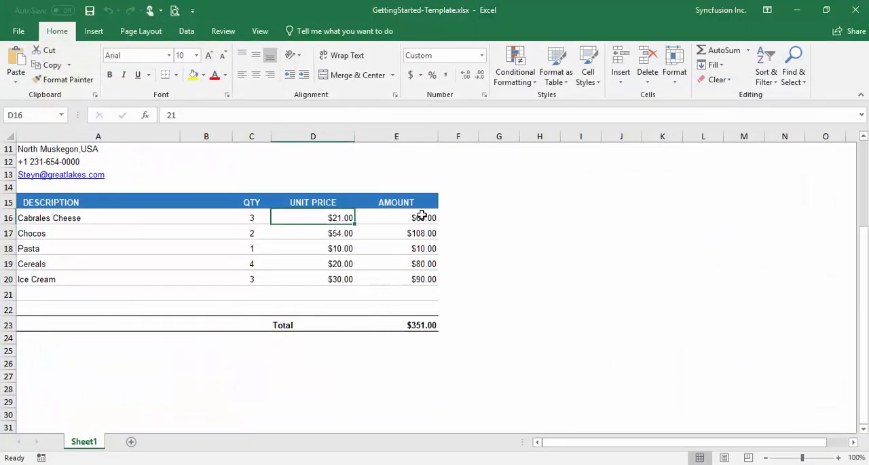
Inspect the amount formulas in E16 (=C16*D16) and E17 without changing them.
{"action": "left_click", "coordinate": [396, 217]}
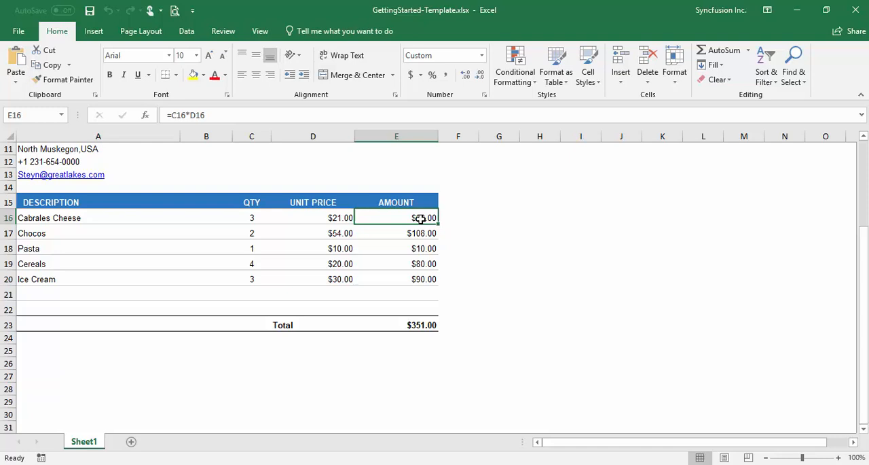
{"action": "double_click", "coordinate": [396, 218]}
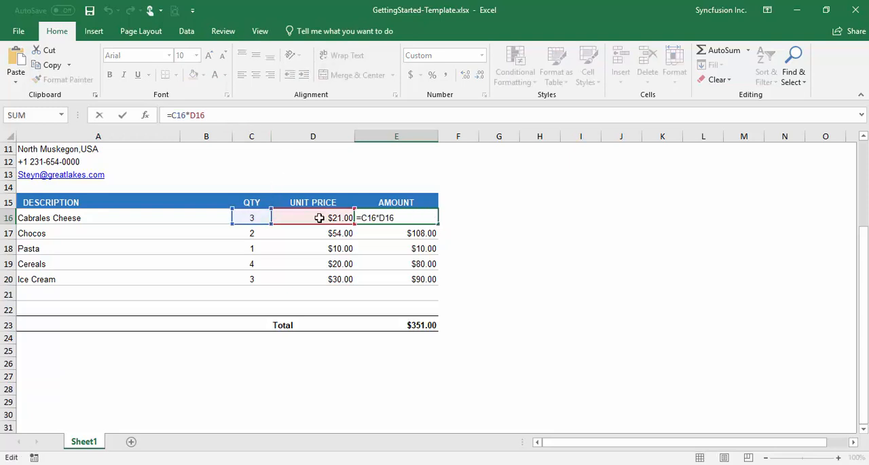
{"action": "key", "text": "Enter"}
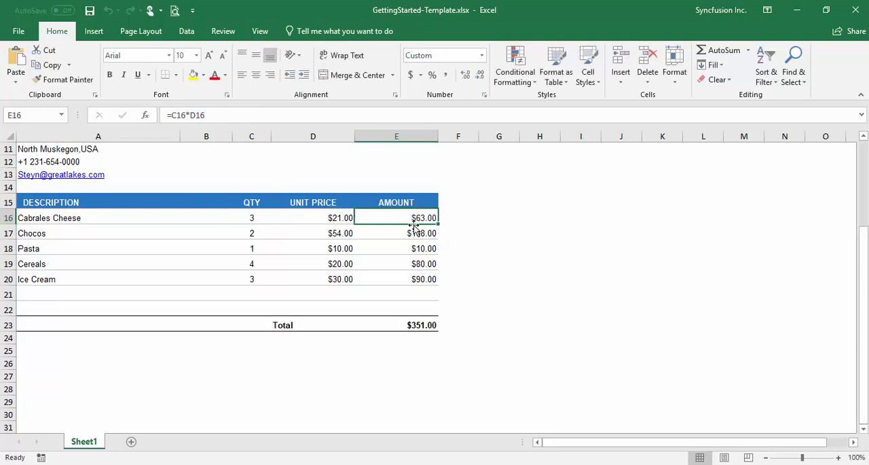
{"action": "left_click", "coordinate": [396, 233]}
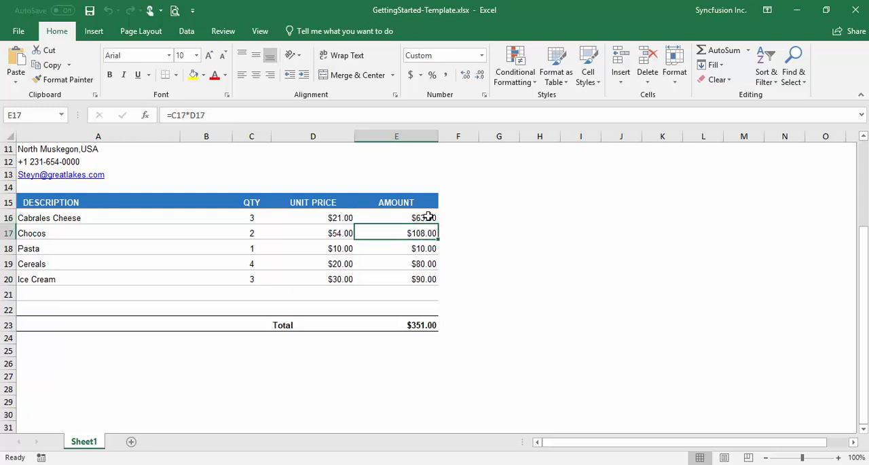
{"action": "left_click", "coordinate": [396, 218]}
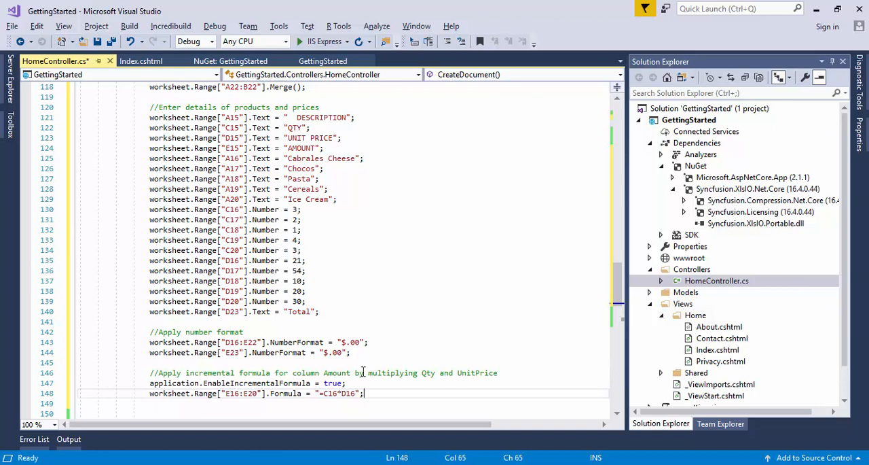
{"action": "mouse_move", "coordinate": [377, 386]}
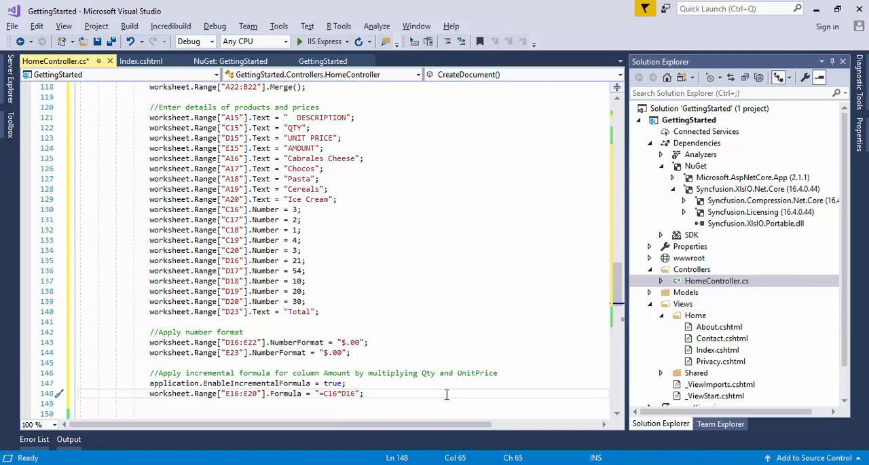
{"action": "mouse_move", "coordinate": [428, 383]}
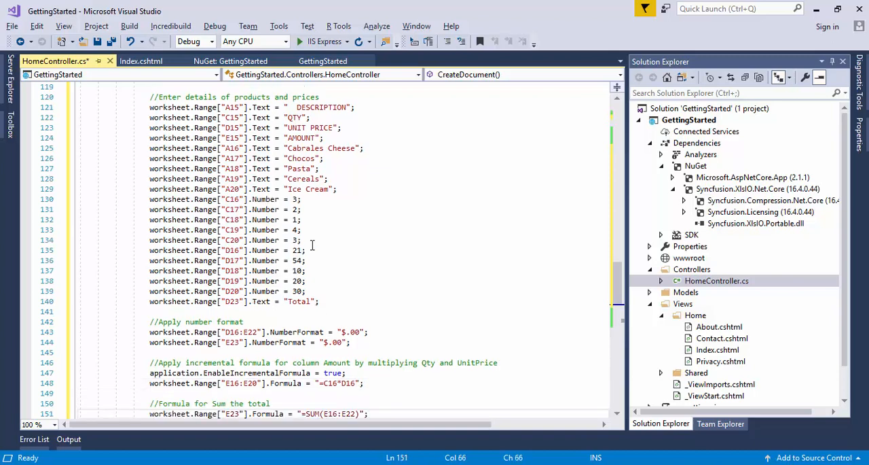
Set E23 to =SUM(E16:E22) and add thin top/bottom borders to A16:E22 and A23:E23.
{"action": "scroll", "scroll_direction": "down", "scroll_amount": 3}
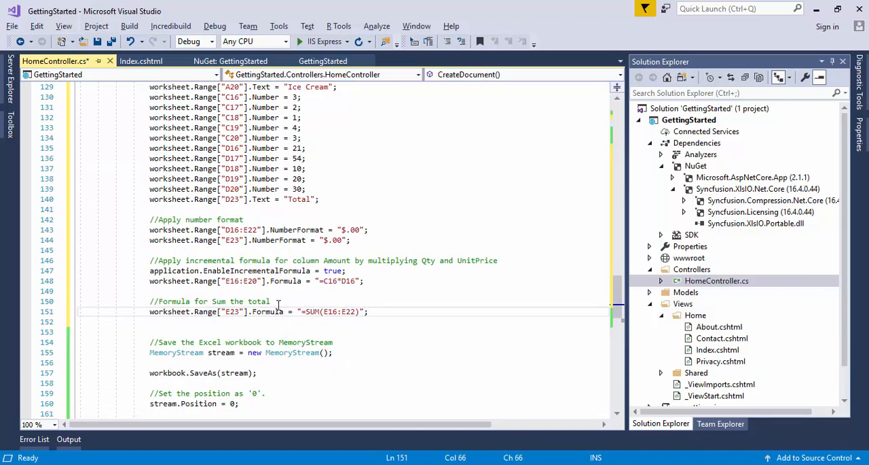
{"action": "left_click", "coordinate": [270, 301]}
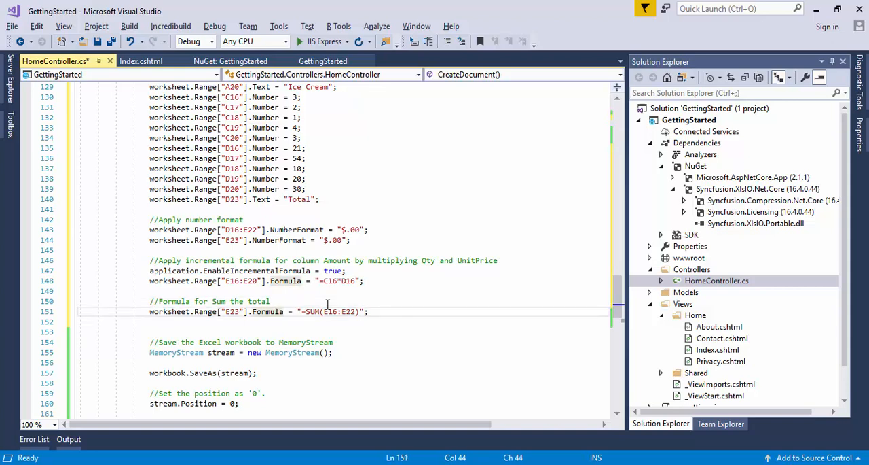
{"action": "mouse_move", "coordinate": [341, 296]}
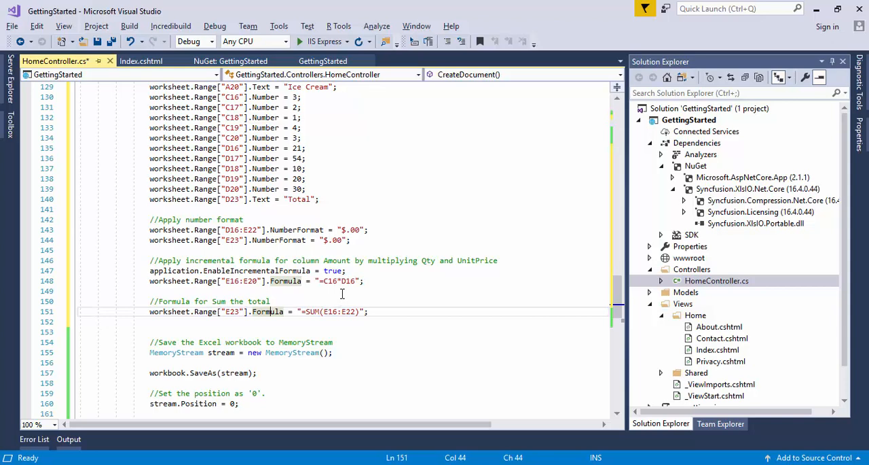
{"action": "mouse_move", "coordinate": [345, 295]}
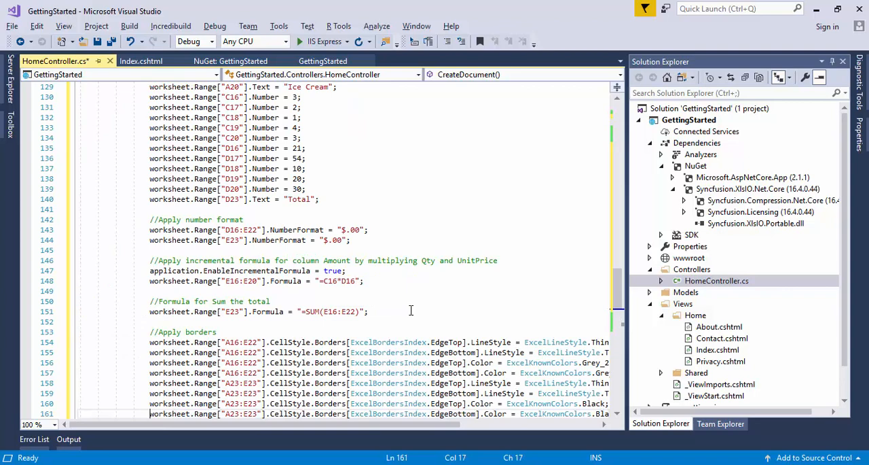
Add Arial 10 fonts, a bold white A15:E15 header filled with RGB(42,118,189), bold totals, and left/centre alignment.
{"action": "scroll", "scroll_direction": "down", "scroll_amount": 3}
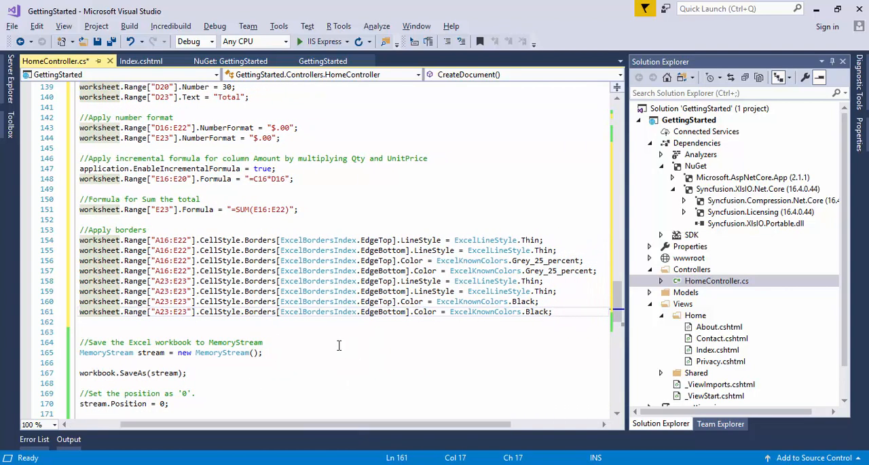
{"action": "mouse_move", "coordinate": [195, 328]}
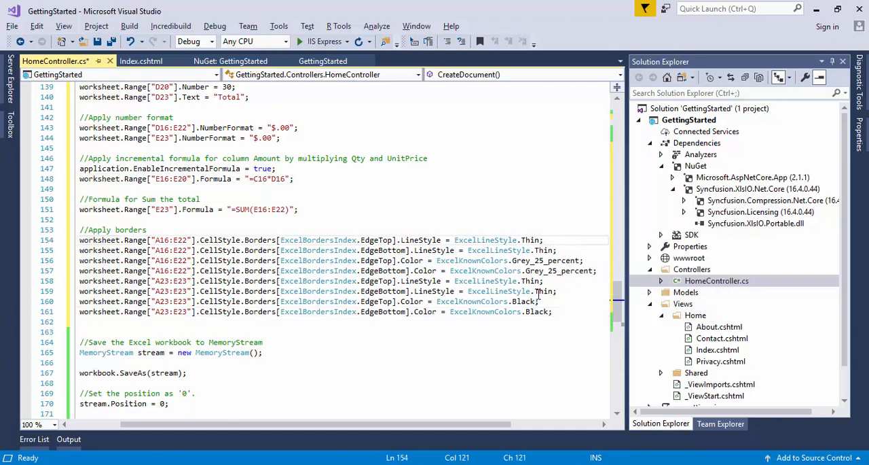
{"action": "mouse_move", "coordinate": [381, 311]}
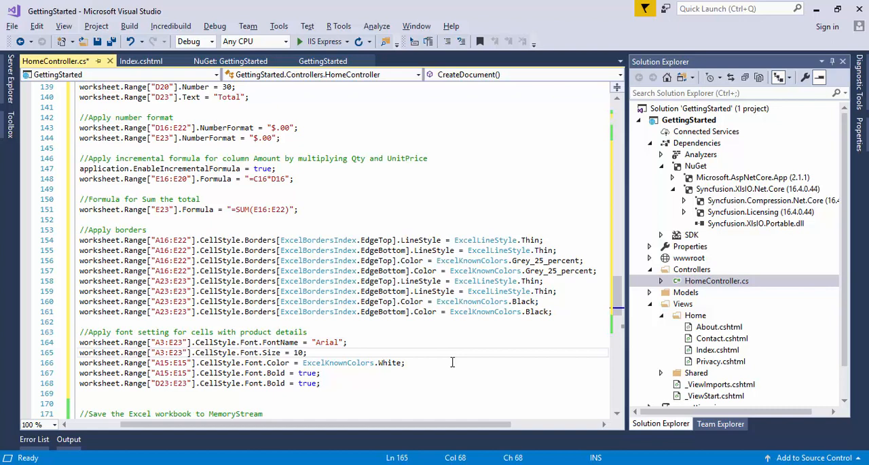
{"action": "double_click", "coordinate": [339, 362]}
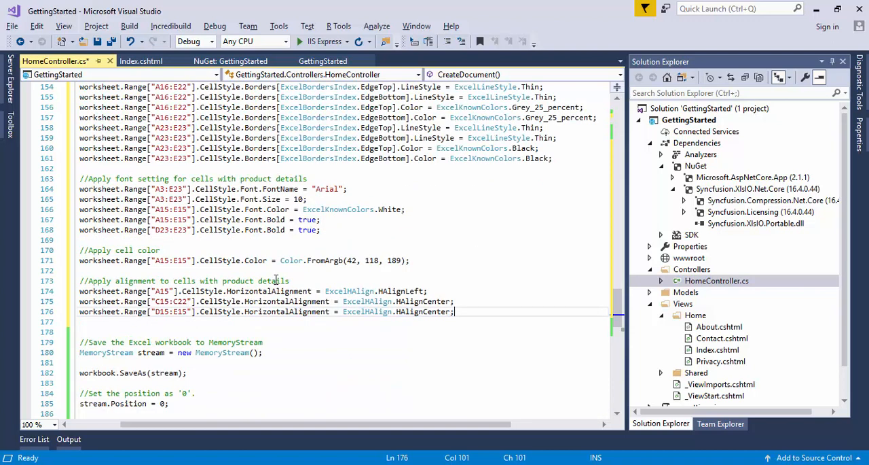
{"action": "left_click", "coordinate": [220, 260]}
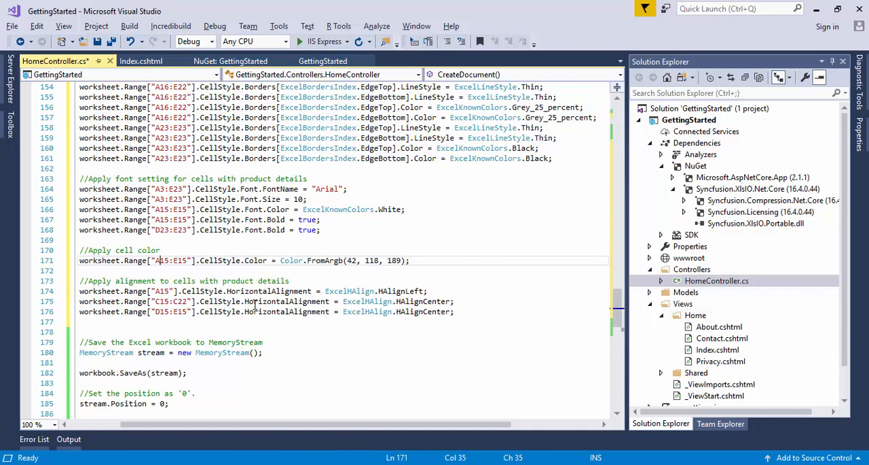
{"action": "mouse_move", "coordinate": [256, 311]}
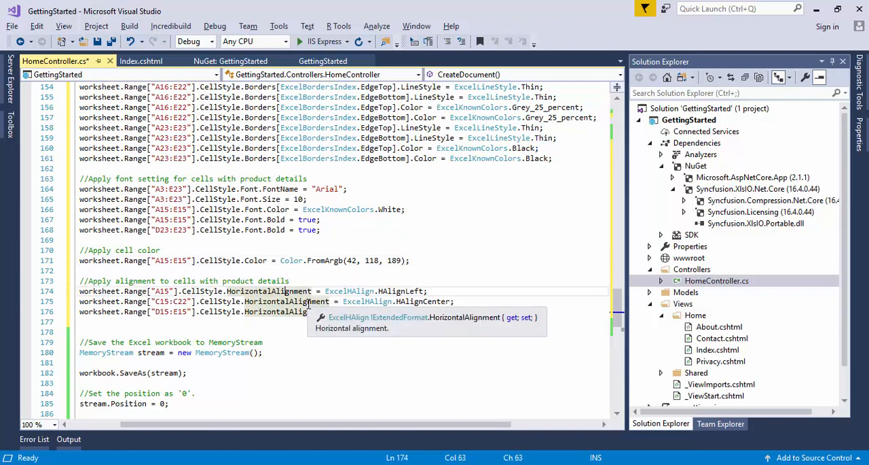
{"action": "left_click", "coordinate": [470, 311]}
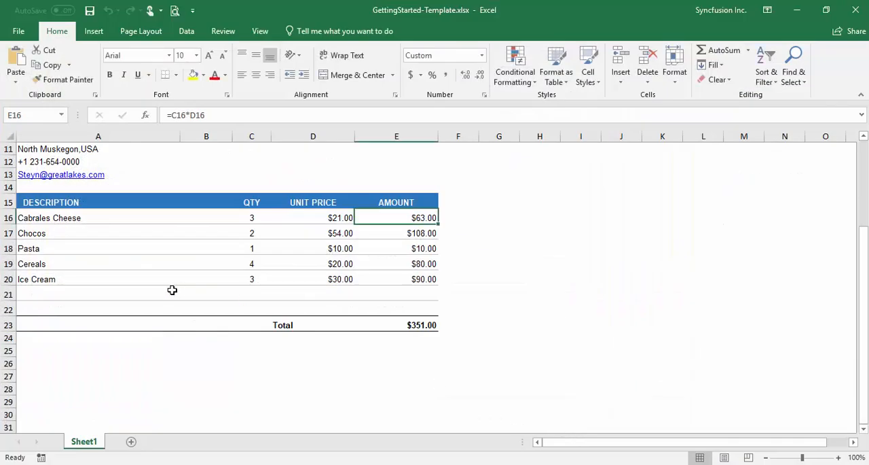
{"action": "mouse_move", "coordinate": [342, 232]}
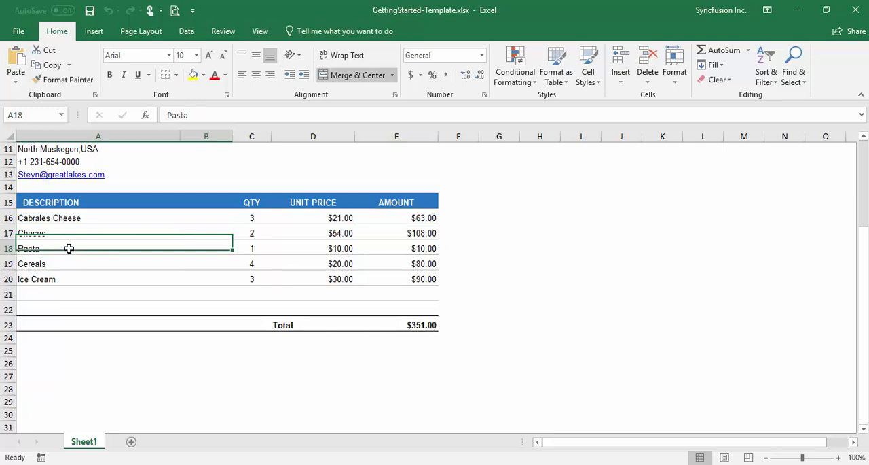
{"action": "left_click", "coordinate": [68, 279]}
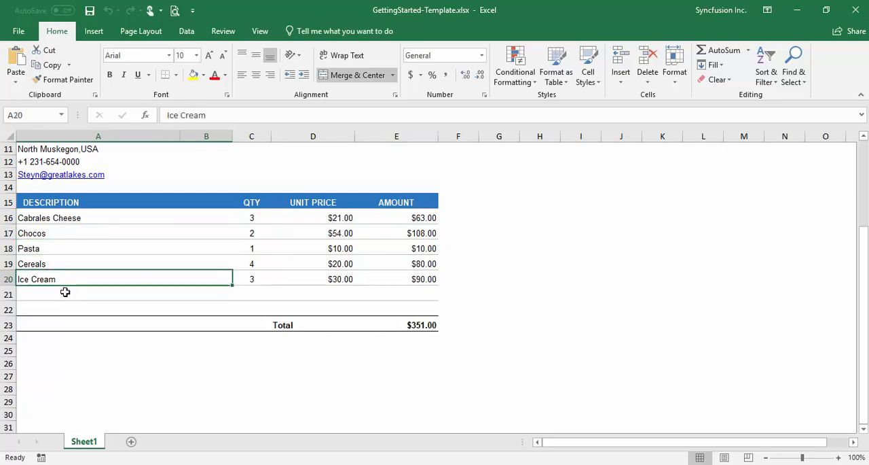
{"action": "mouse_move", "coordinate": [67, 280]}
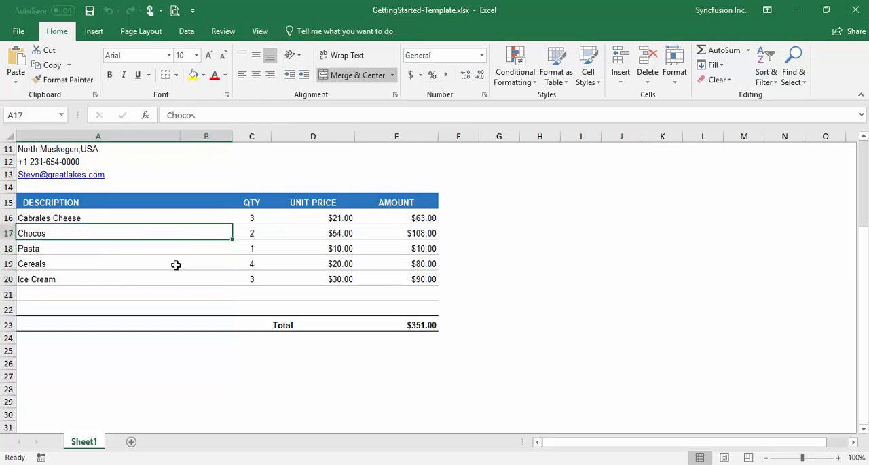
{"action": "mouse_move", "coordinate": [256, 305]}
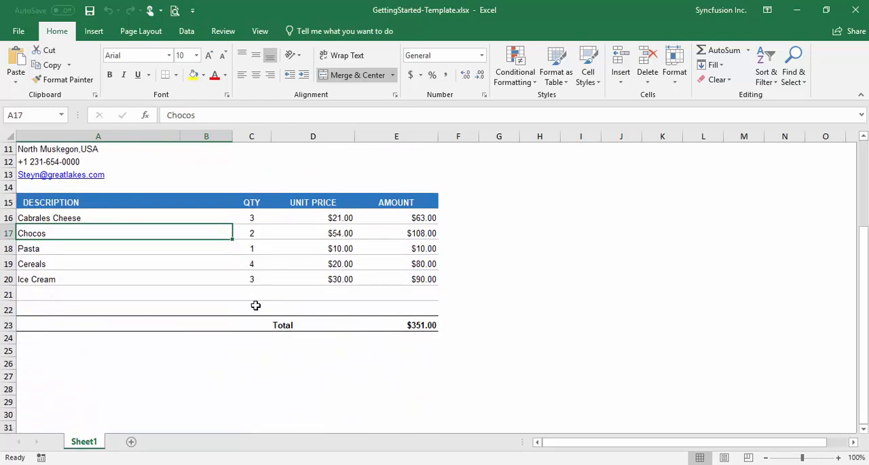
{"action": "mouse_move", "coordinate": [226, 268]}
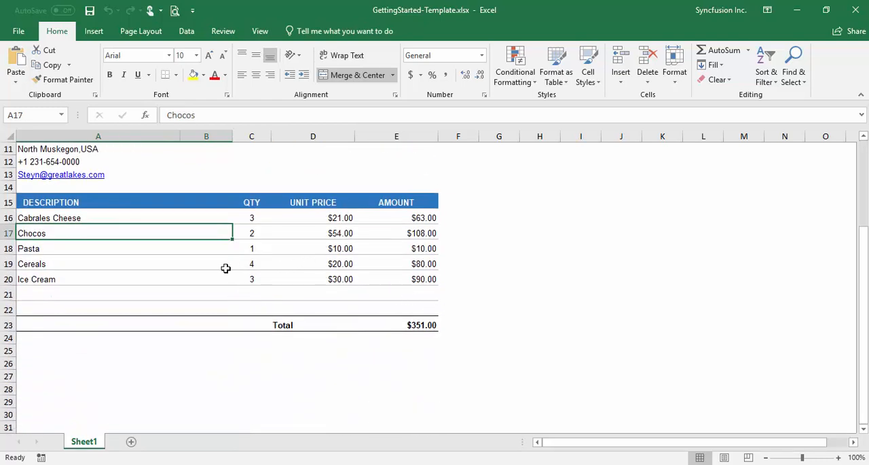
{"action": "left_click", "coordinate": [98, 218]}
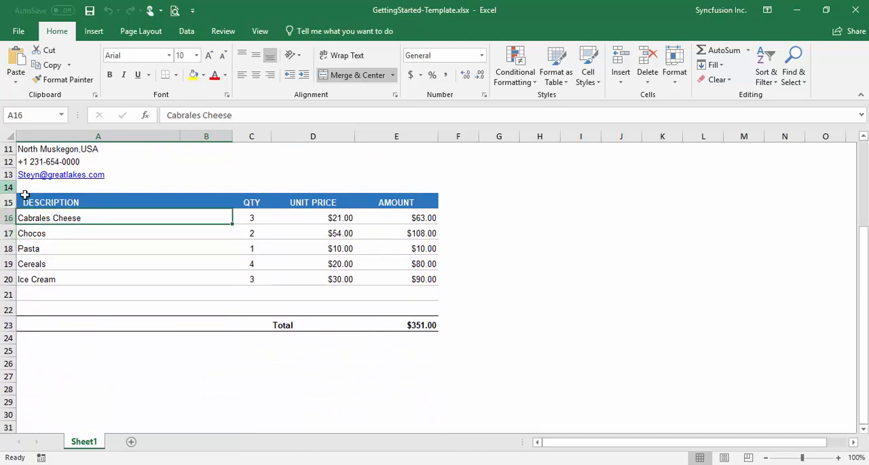
{"action": "mouse_move", "coordinate": [57, 229]}
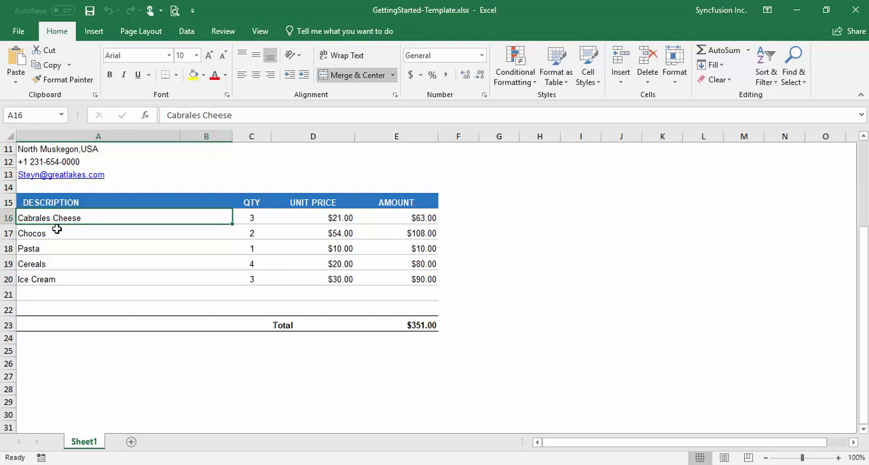
{"action": "mouse_move", "coordinate": [402, 223]}
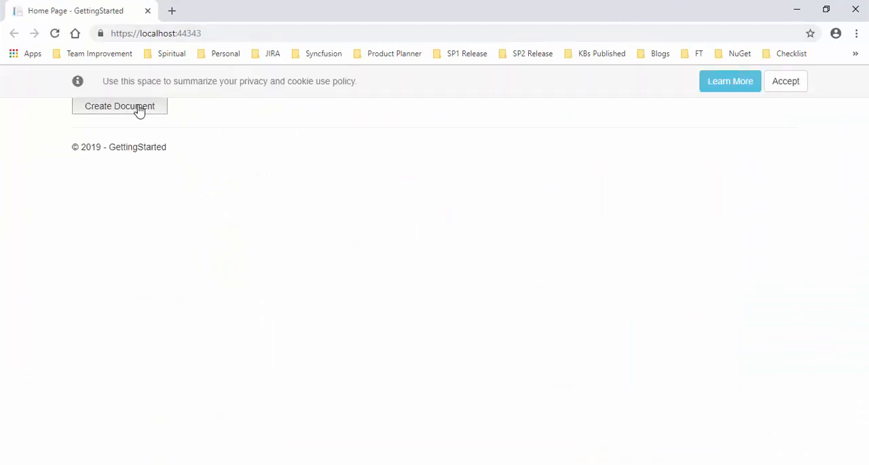
Generate the invoice with Create Document and open the downloaded Output (1).xlsx.
{"action": "left_click", "coordinate": [120, 105]}
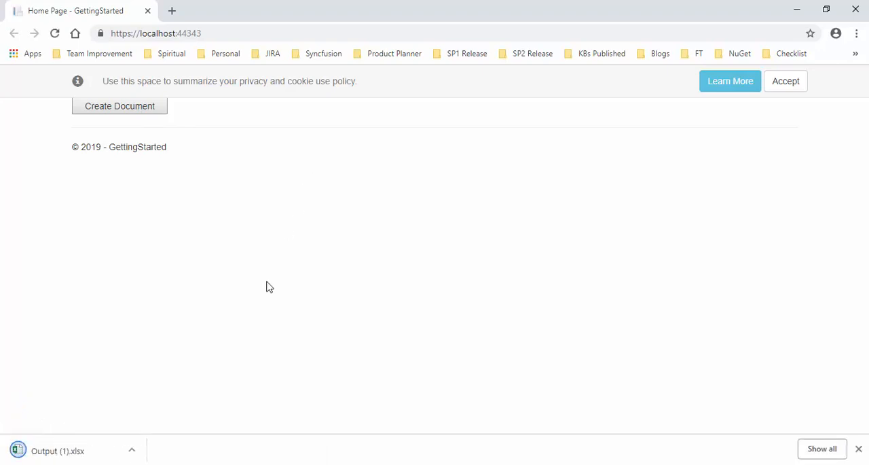
{"action": "left_click", "coordinate": [53, 450]}
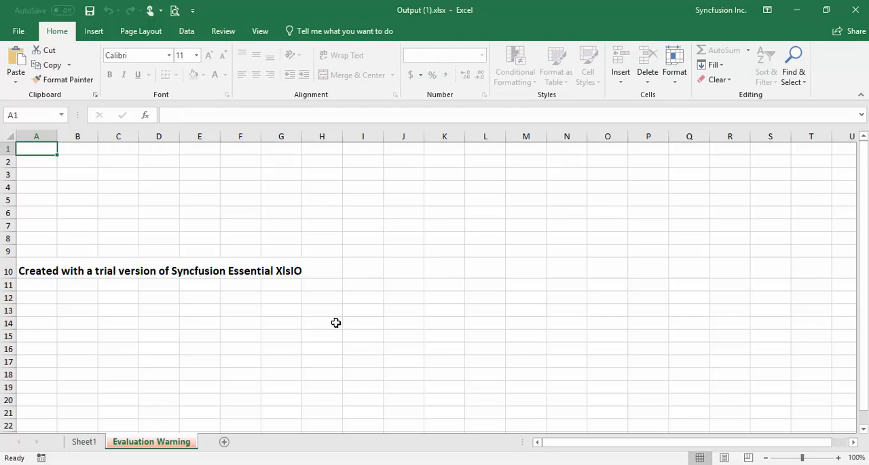
On Sheet1, check the INVOICE title, the E17 and E18 amount formulas, and the E23 =SUM(E16:E22) total.
{"action": "left_click", "coordinate": [85, 441]}
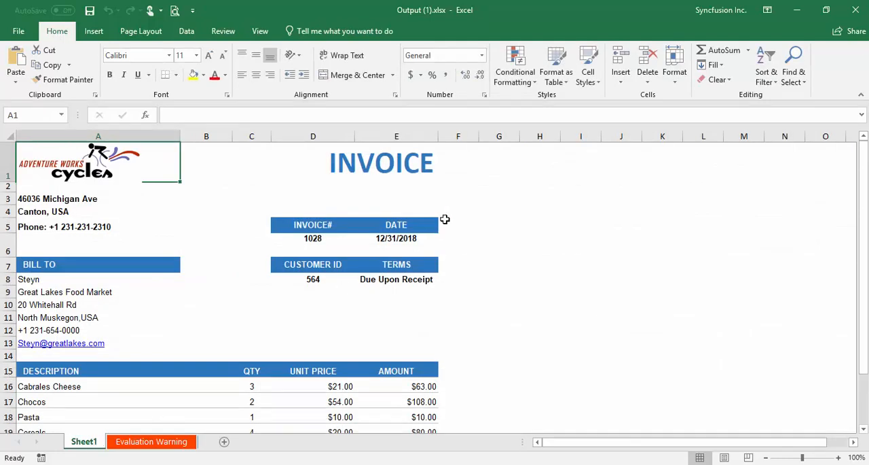
{"action": "mouse_move", "coordinate": [114, 165]}
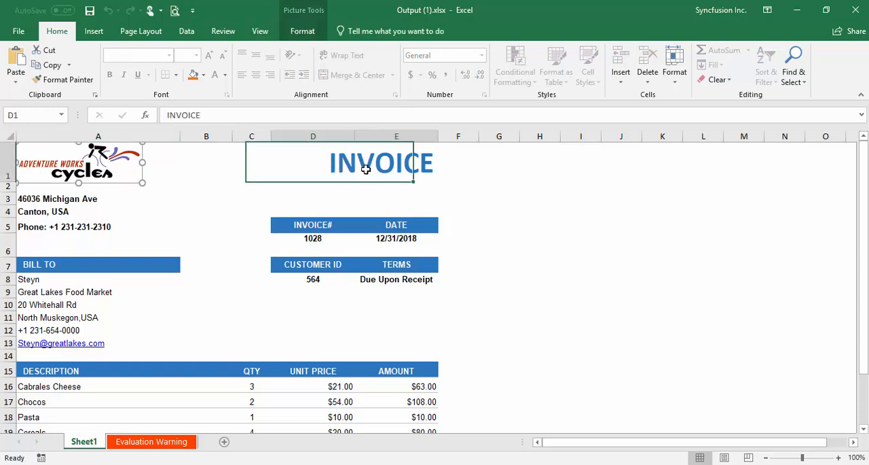
{"action": "left_click", "coordinate": [98, 199]}
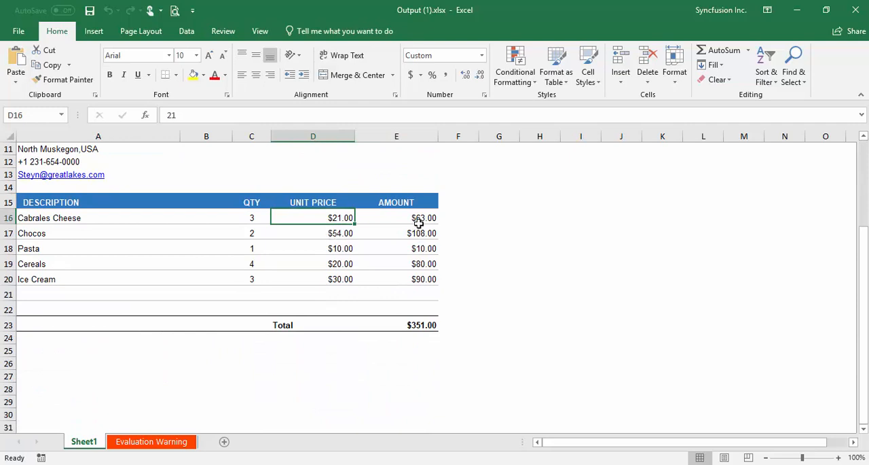
{"action": "left_click", "coordinate": [396, 233]}
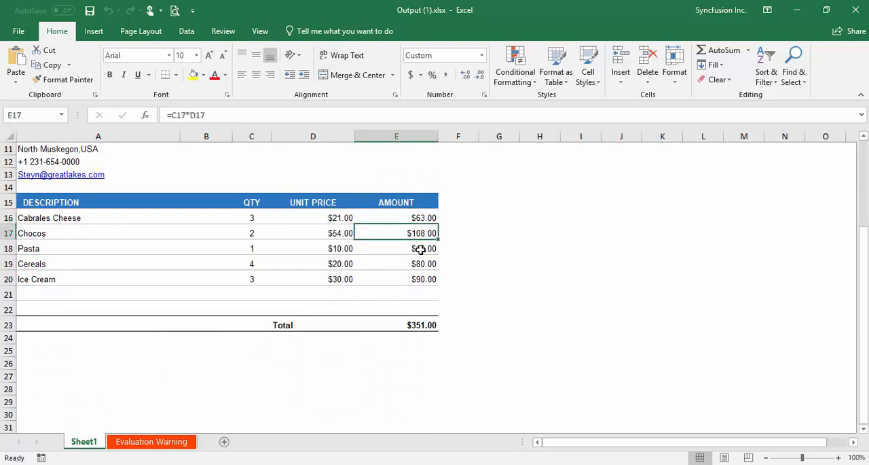
{"action": "left_click", "coordinate": [396, 248]}
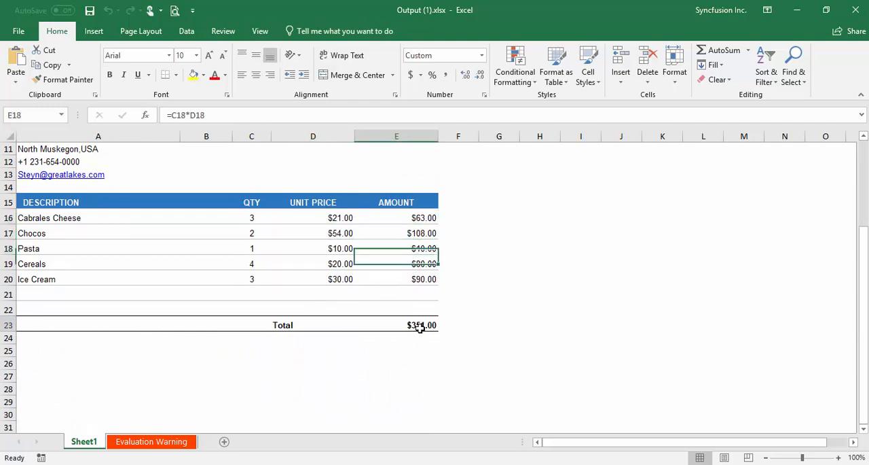
{"action": "left_click", "coordinate": [416, 324]}
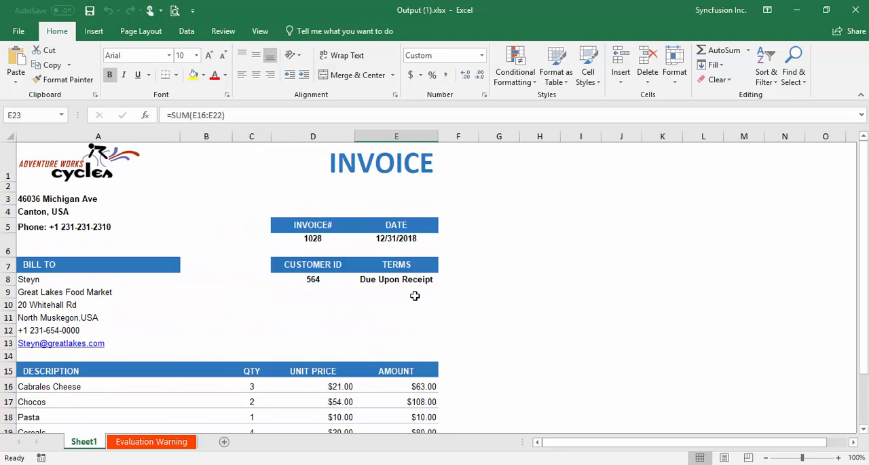
{"action": "mouse_move", "coordinate": [473, 229]}
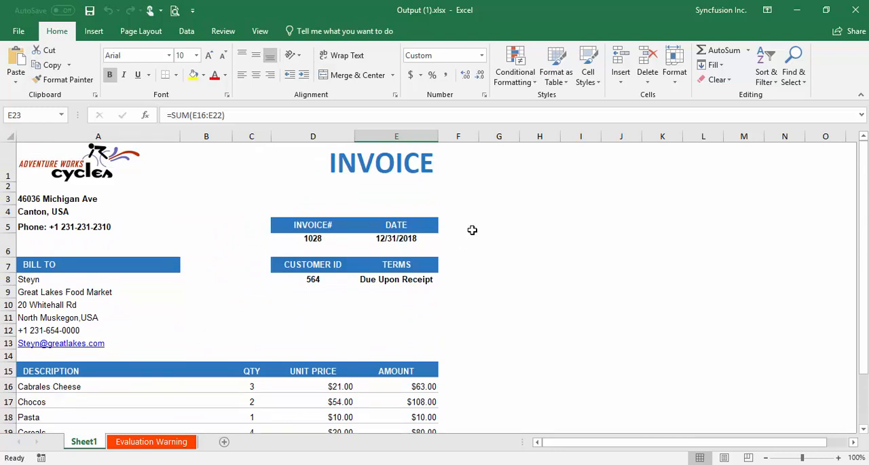